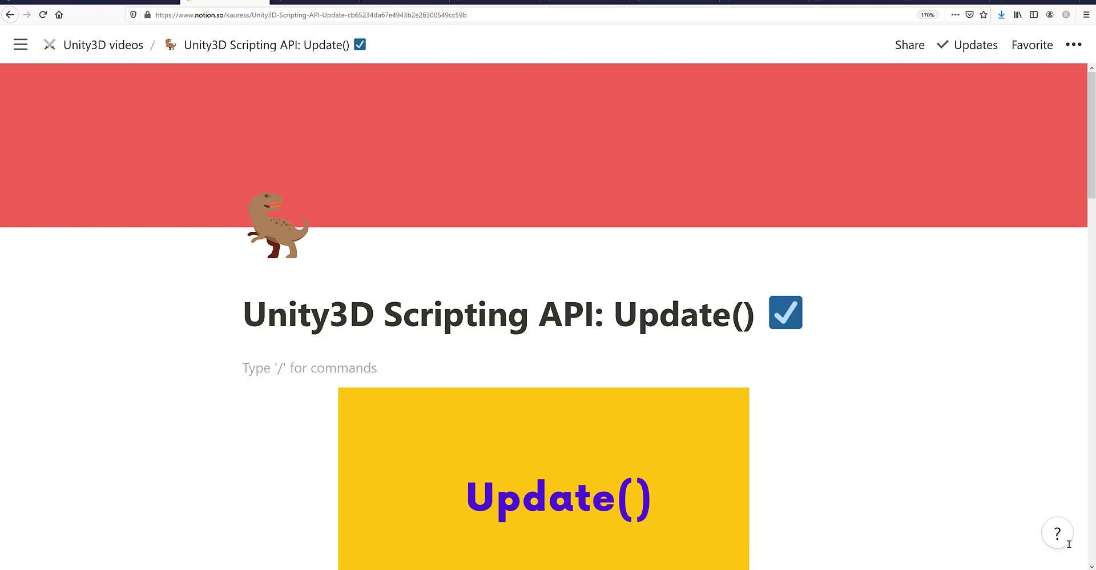
Step: Scroll the Notion page to the bullet notes on Update() running every frame
scroll("down", 3)
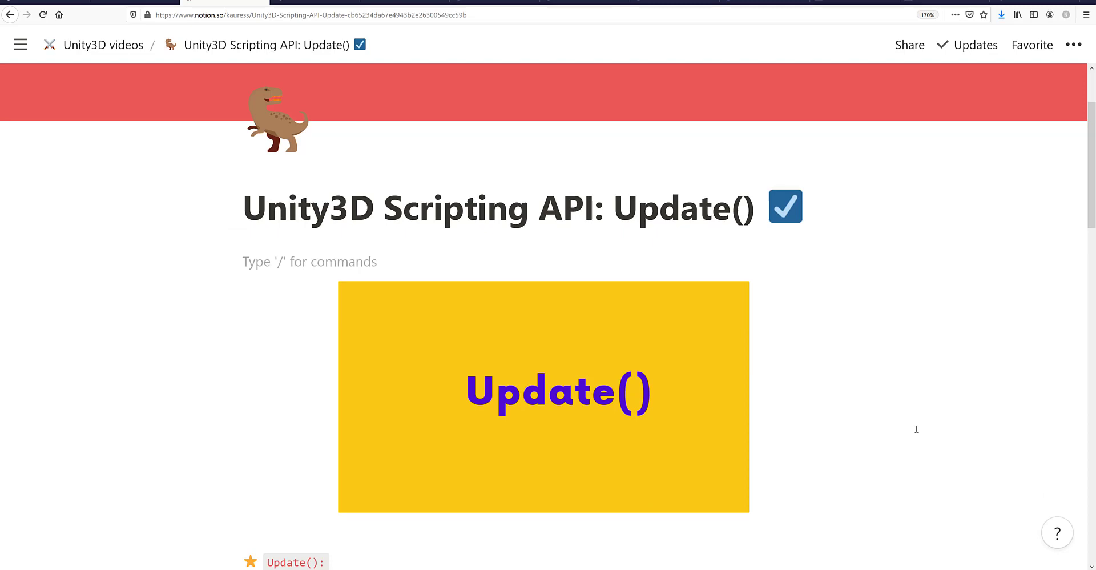
scroll("down", 3)
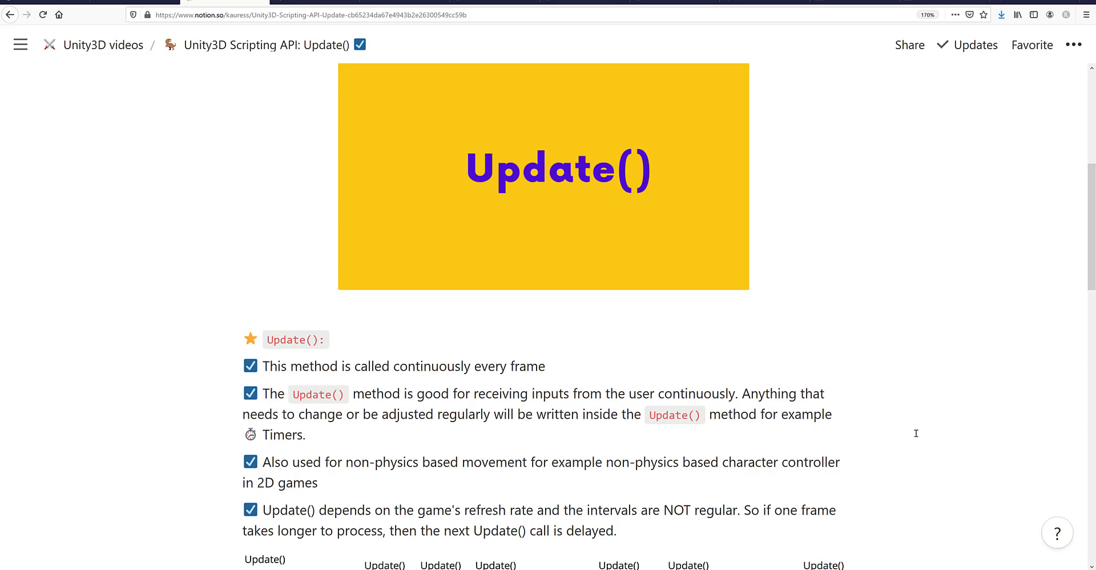
Step: Scroll the Notion page to the timeline diagram and the CubeController C# example
scroll("down", 3)
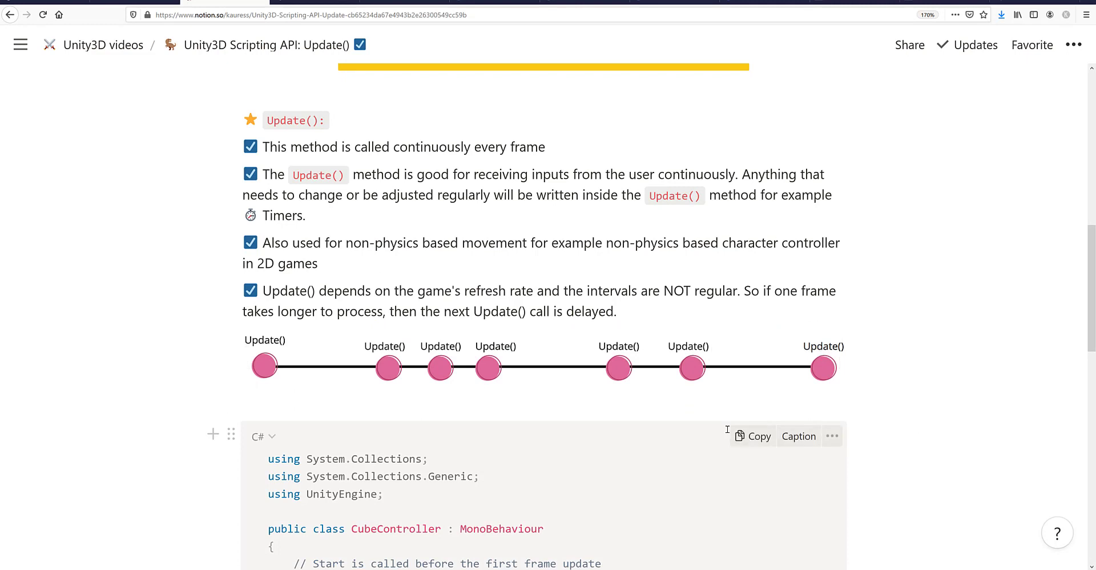
mouse_move(716, 418)
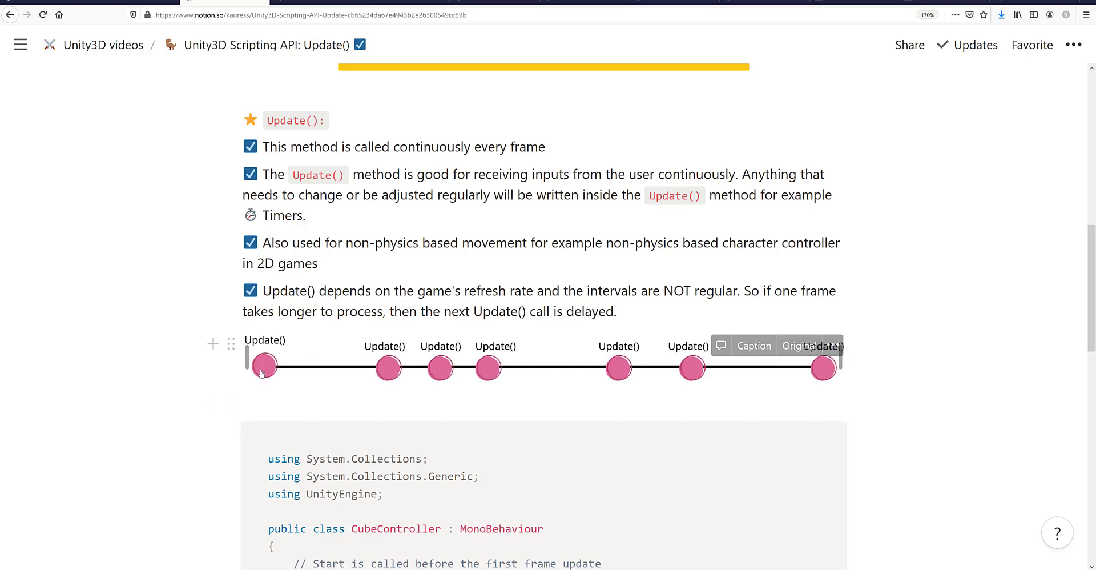
mouse_move(390, 368)
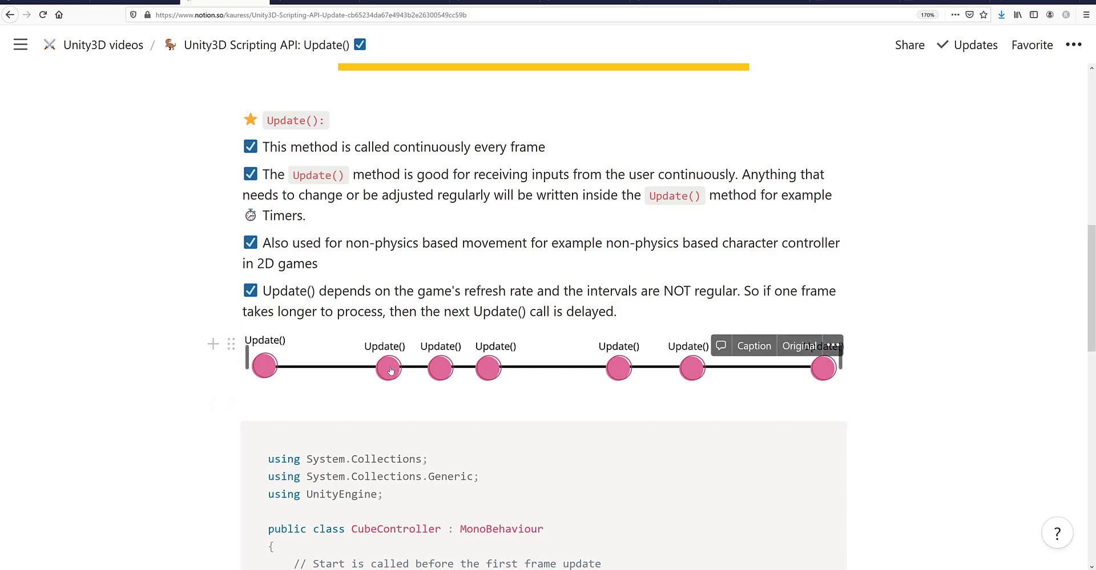
mouse_move(367, 365)
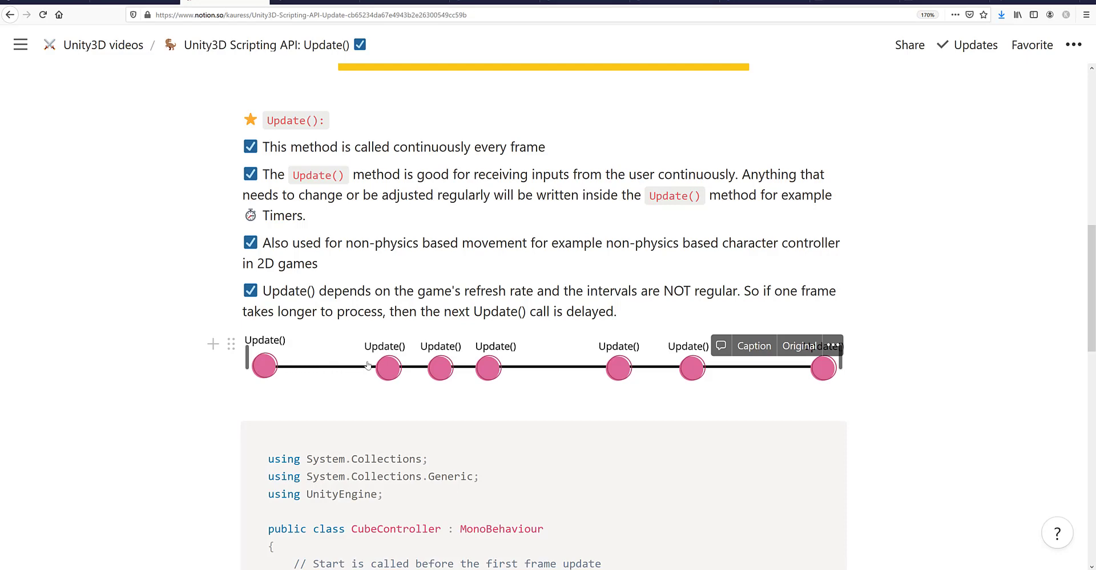
mouse_move(390, 357)
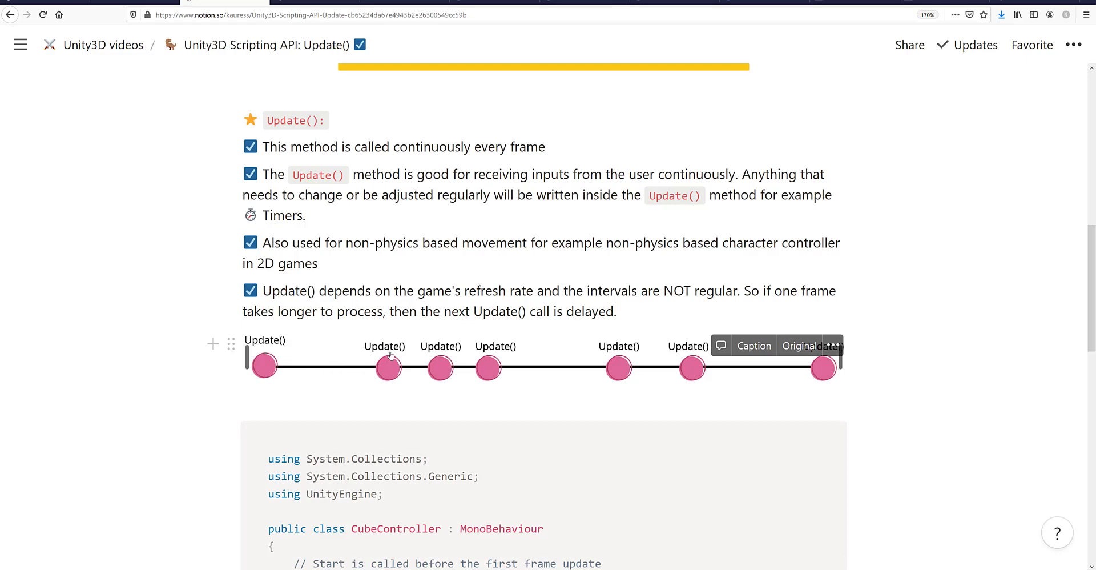
mouse_move(437, 364)
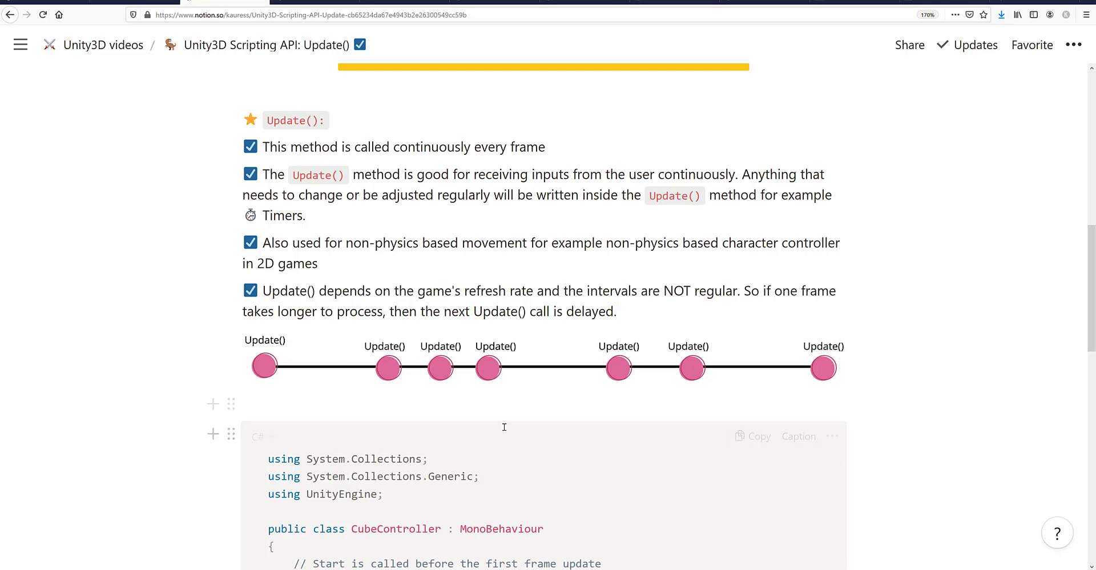
scroll("down", 3)
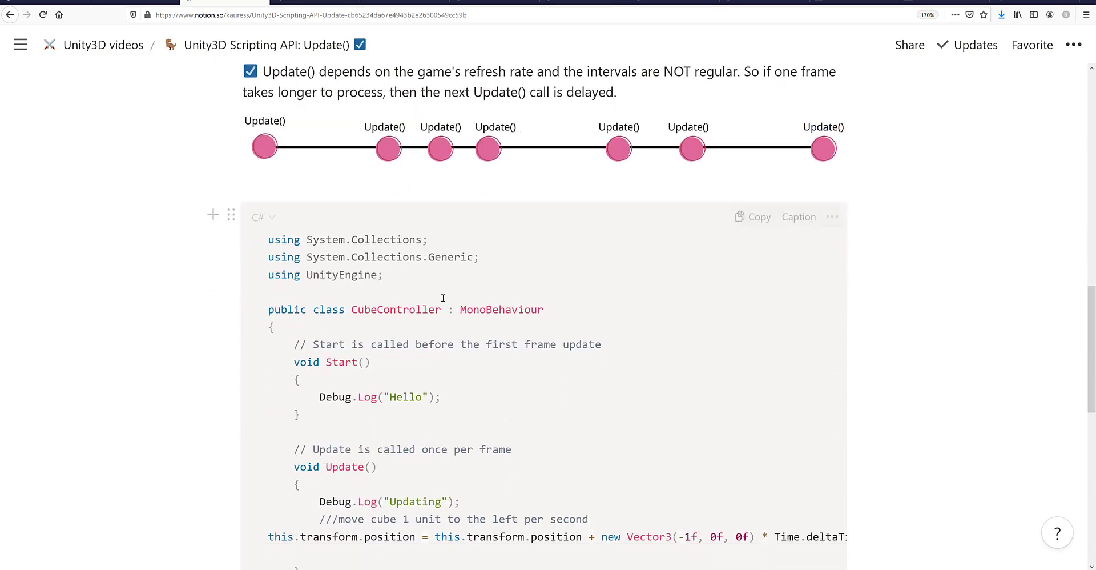
scroll("down", 3)
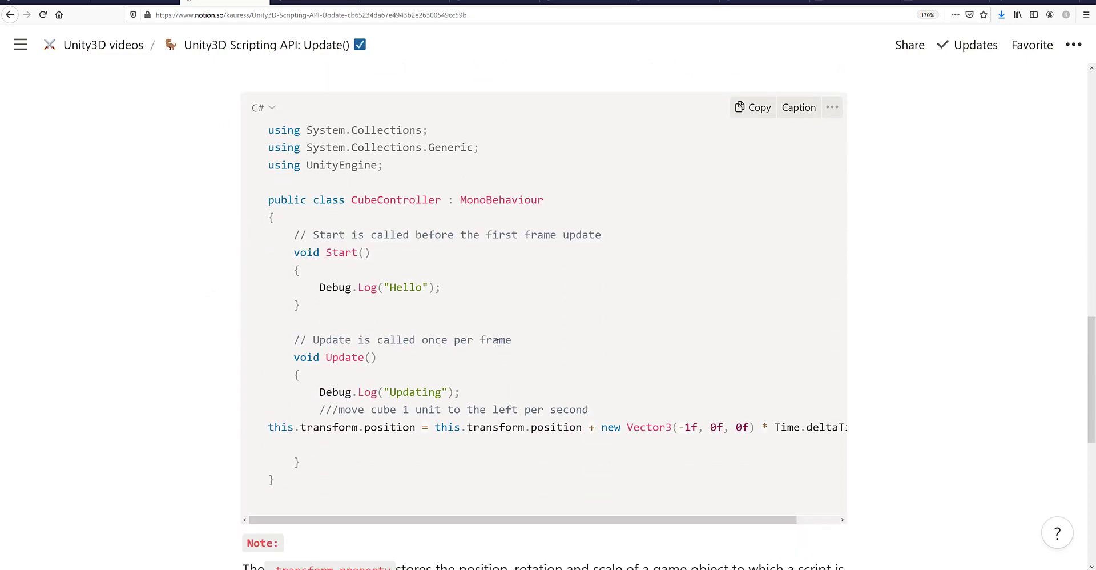
mouse_move(399, 220)
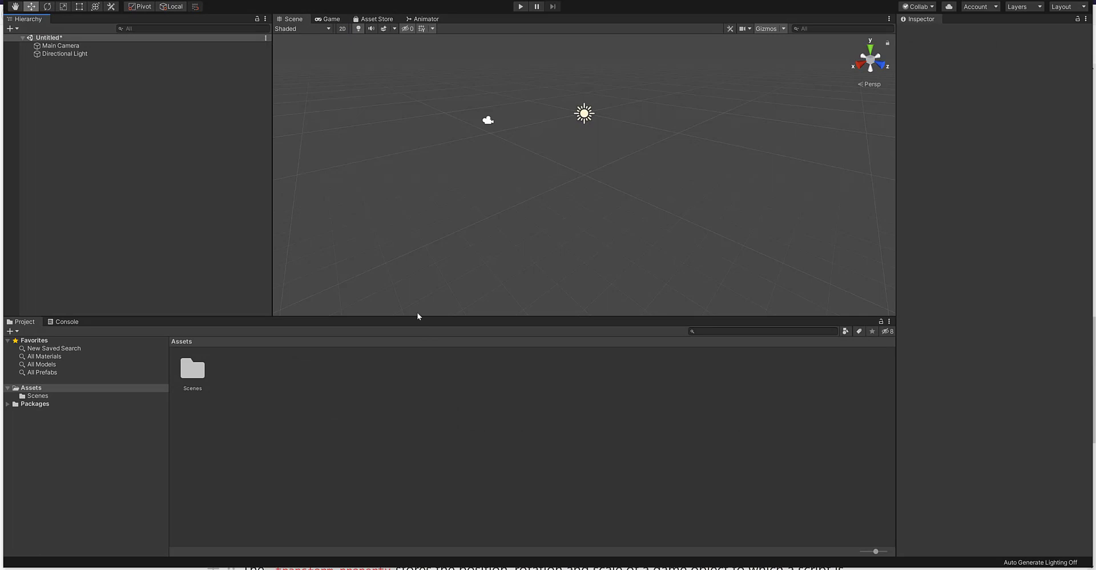
mouse_move(204, 156)
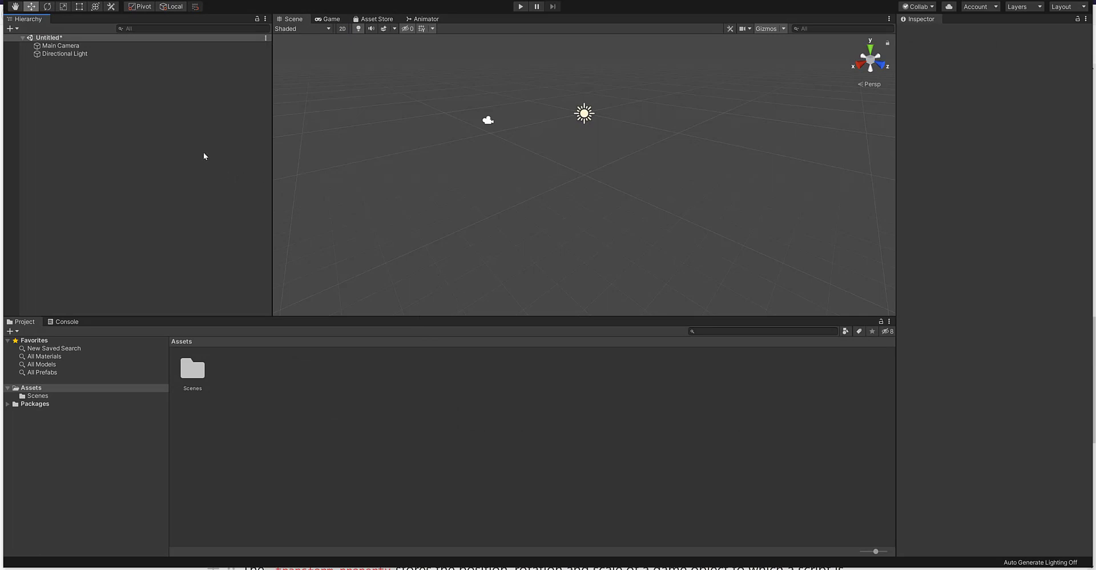
mouse_move(69, 82)
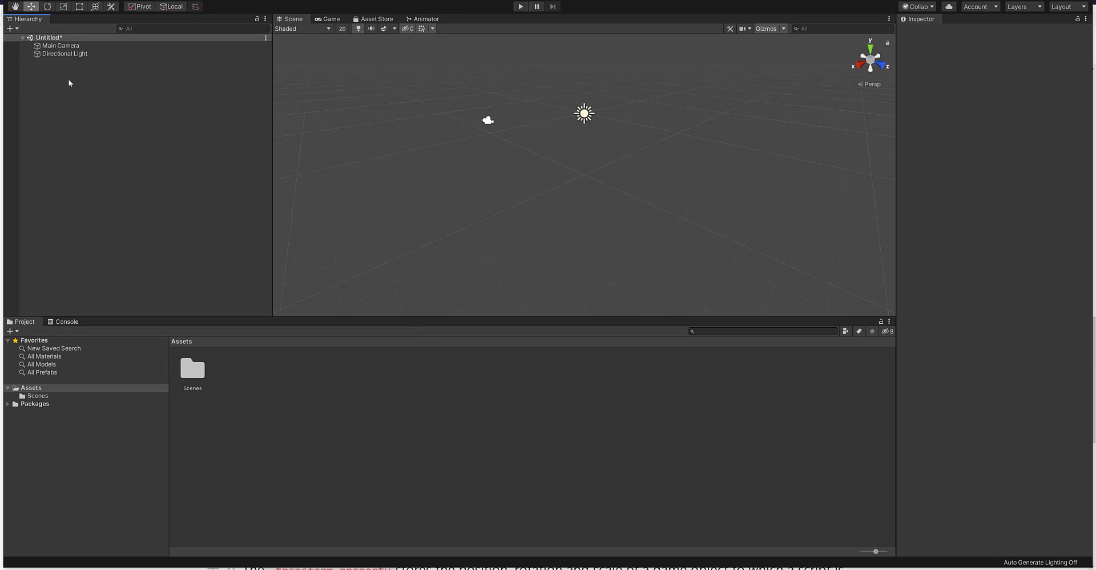
Step: Add a Cube to the scene via the Hierarchy's 3D Object menu
right_click(69, 82)
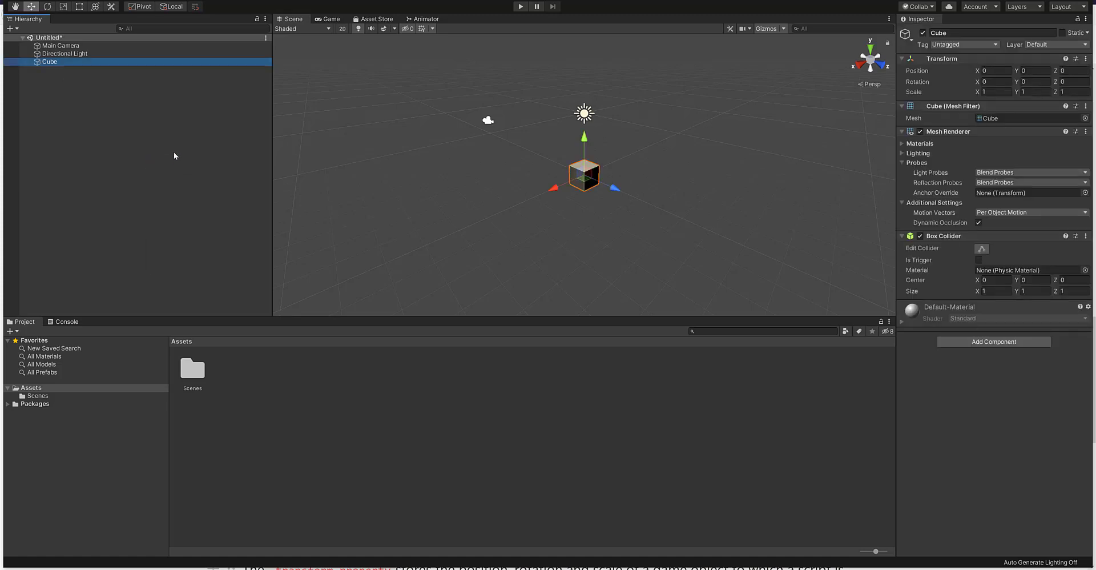
mouse_move(98, 92)
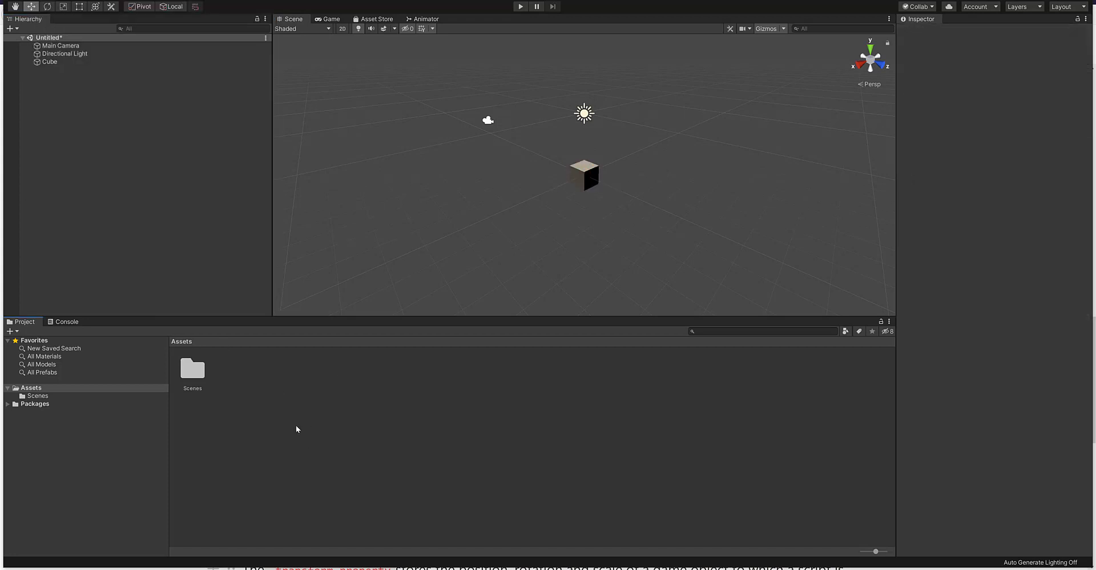
Step: Create a C# script named CubeController in the Assets folder
right_click(297, 429)
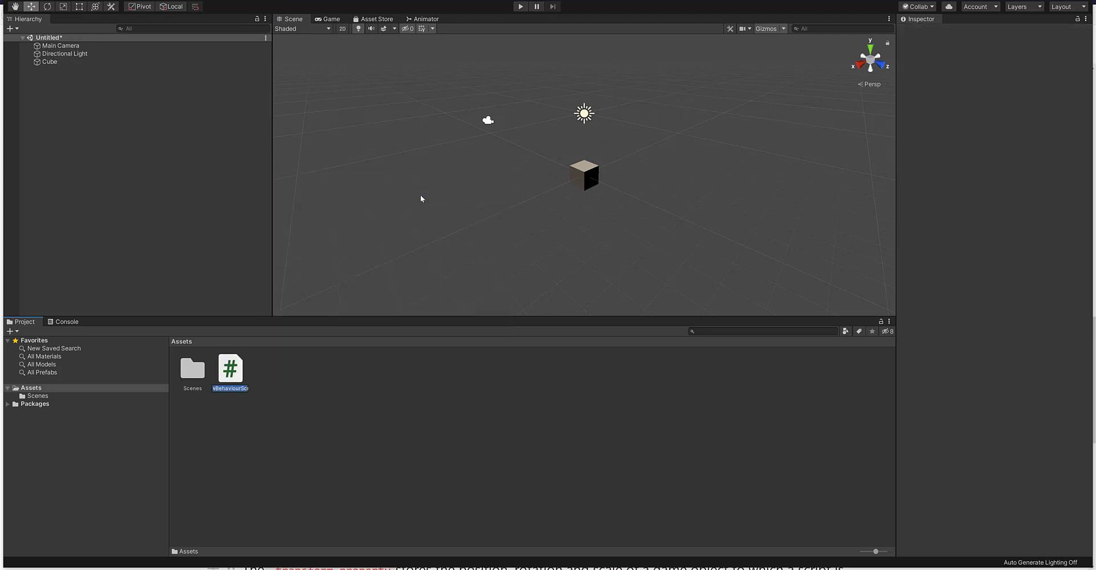
mouse_move(426, 201)
type("CubeControl")
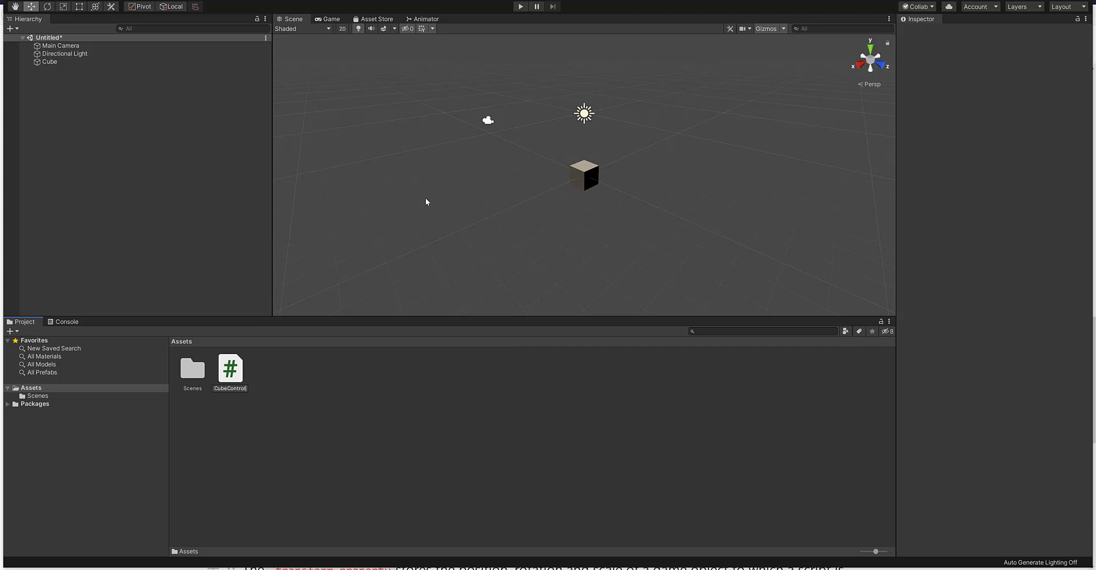
left_click(230, 369)
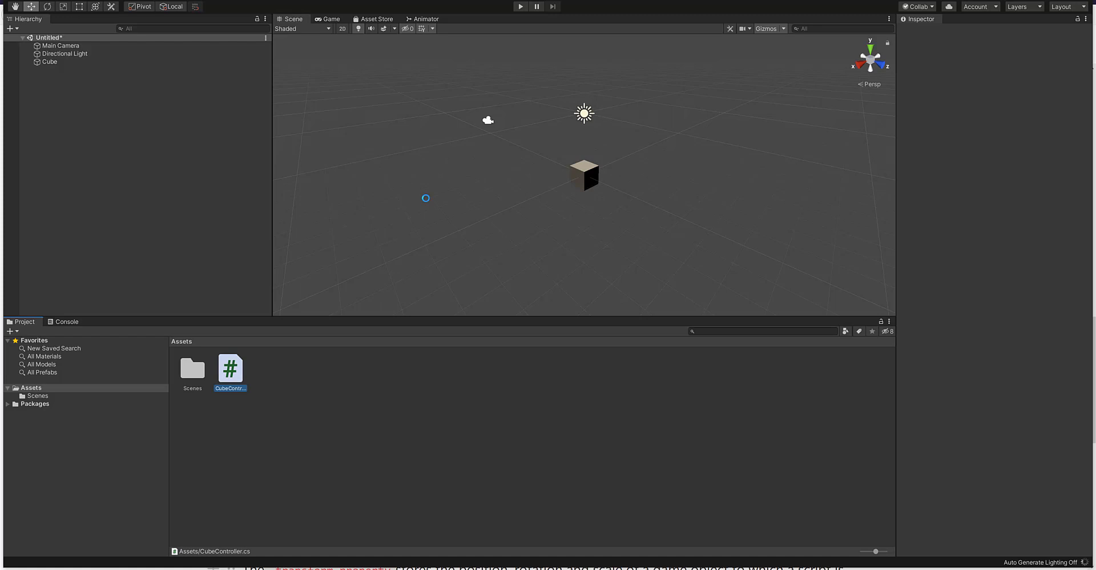
left_click(230, 368)
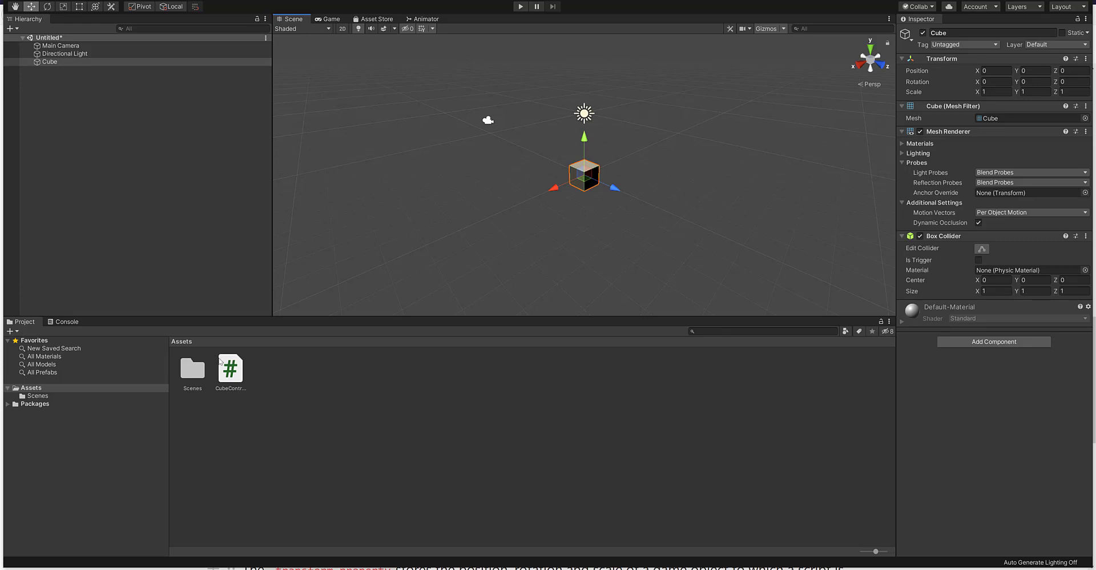
mouse_move(554, 260)
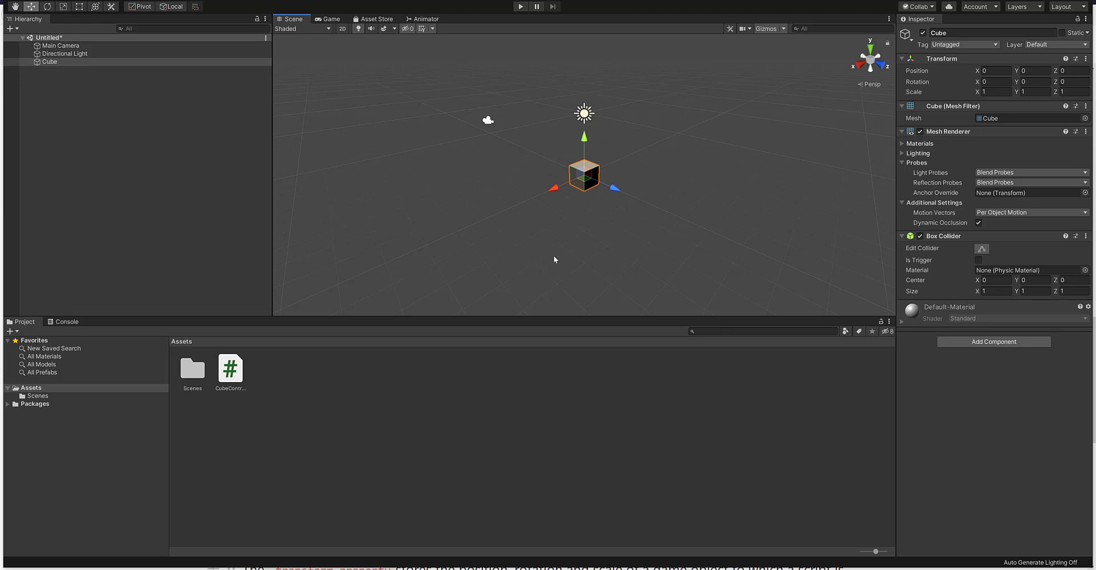
mouse_move(376, 361)
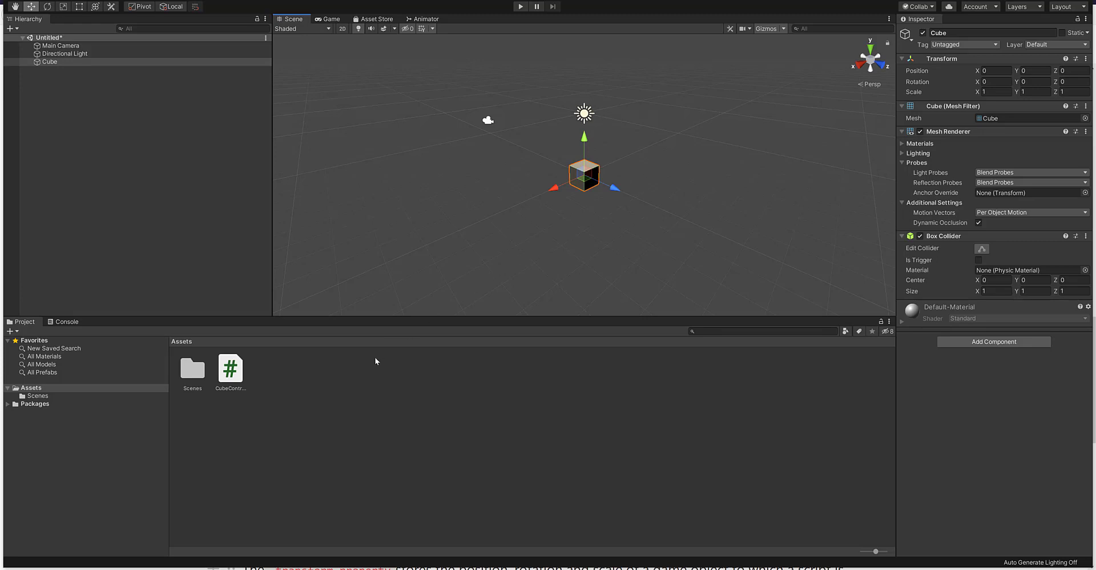
mouse_move(302, 367)
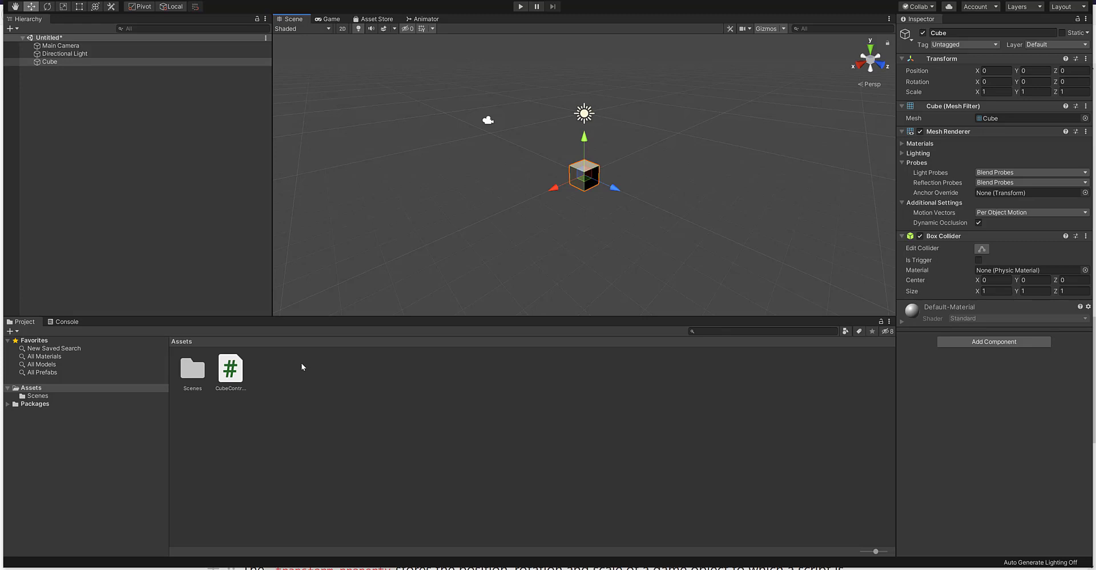
Step: Attach CubeController to the Cube and open the script in Visual Studio
left_click(230, 368)
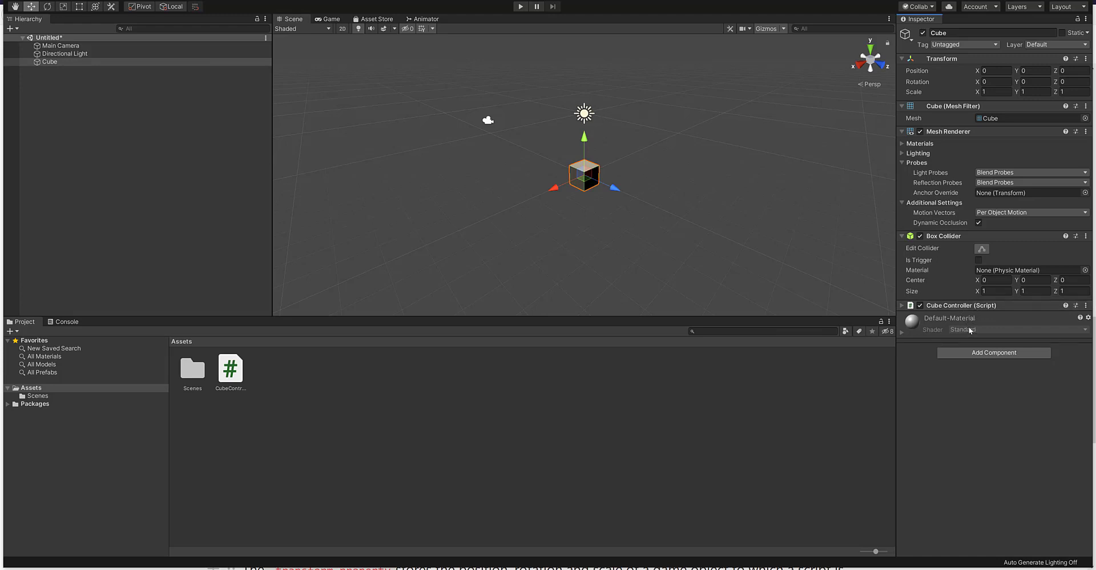
mouse_move(971, 328)
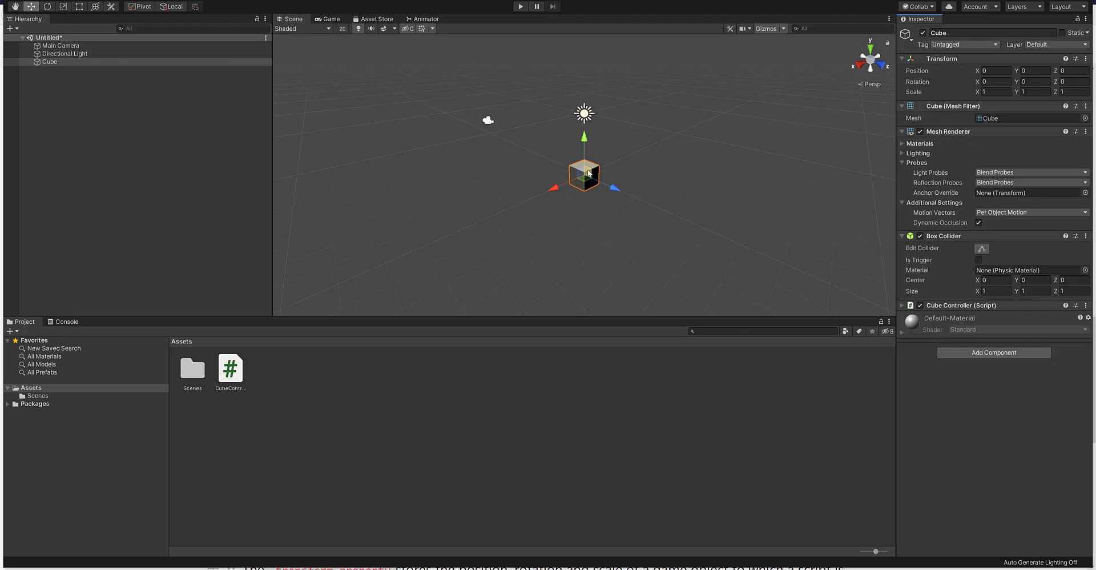
mouse_move(608, 220)
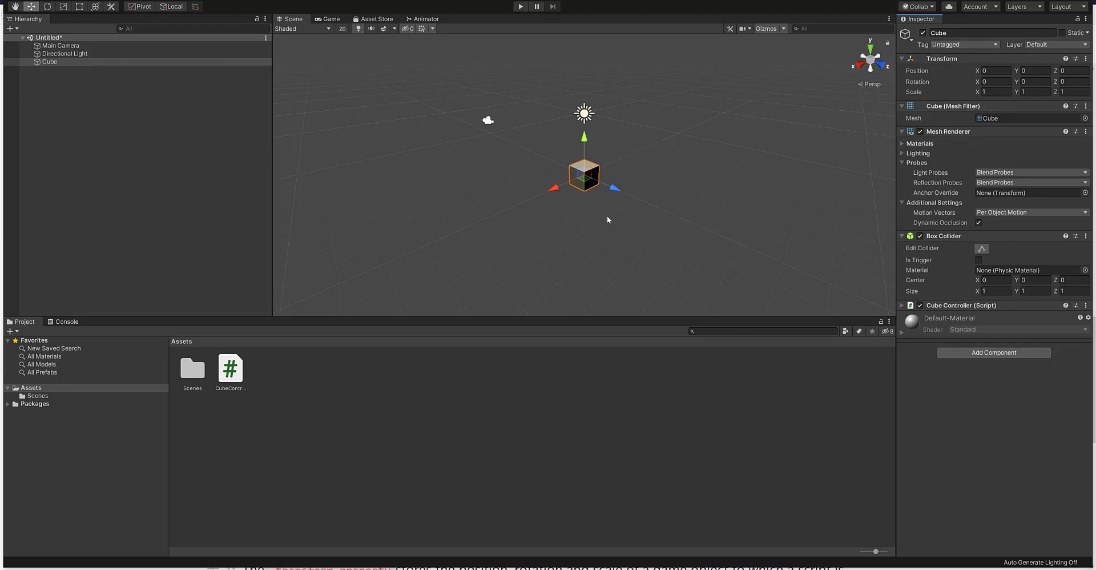
mouse_move(799, 250)
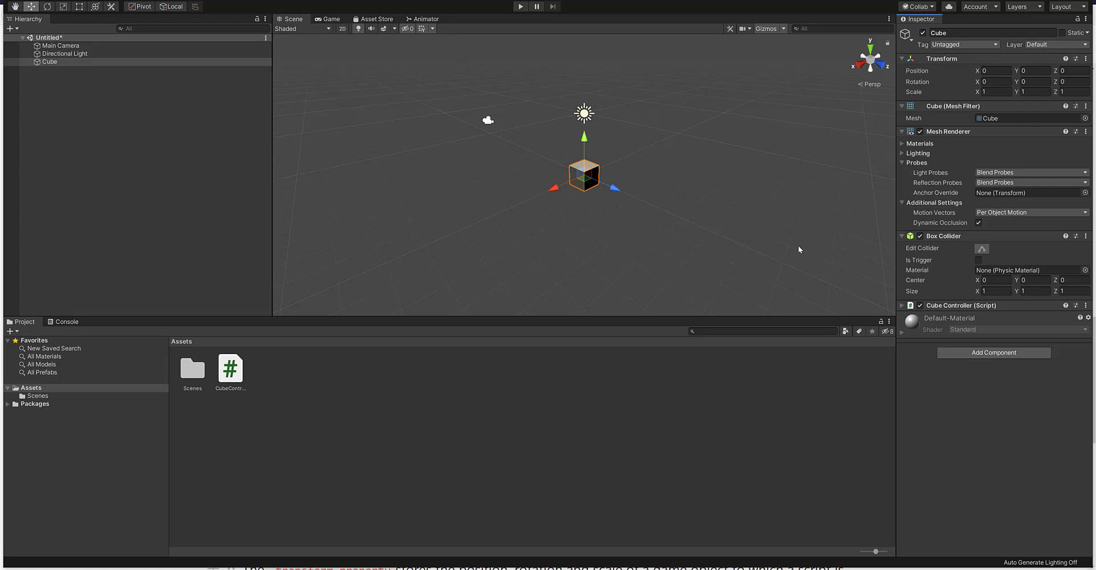
mouse_move(804, 253)
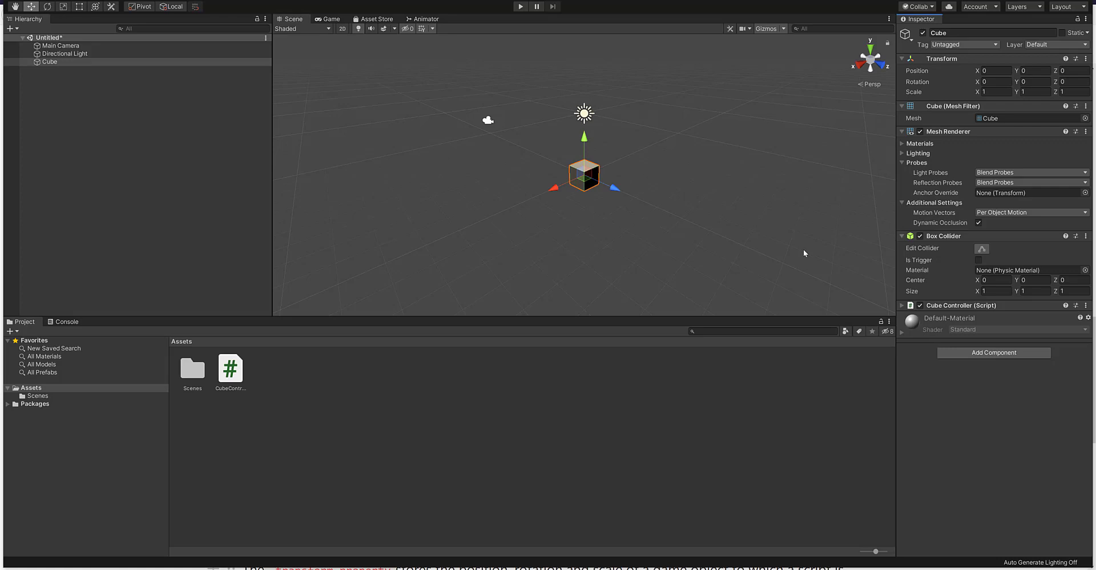
double_click(230, 368)
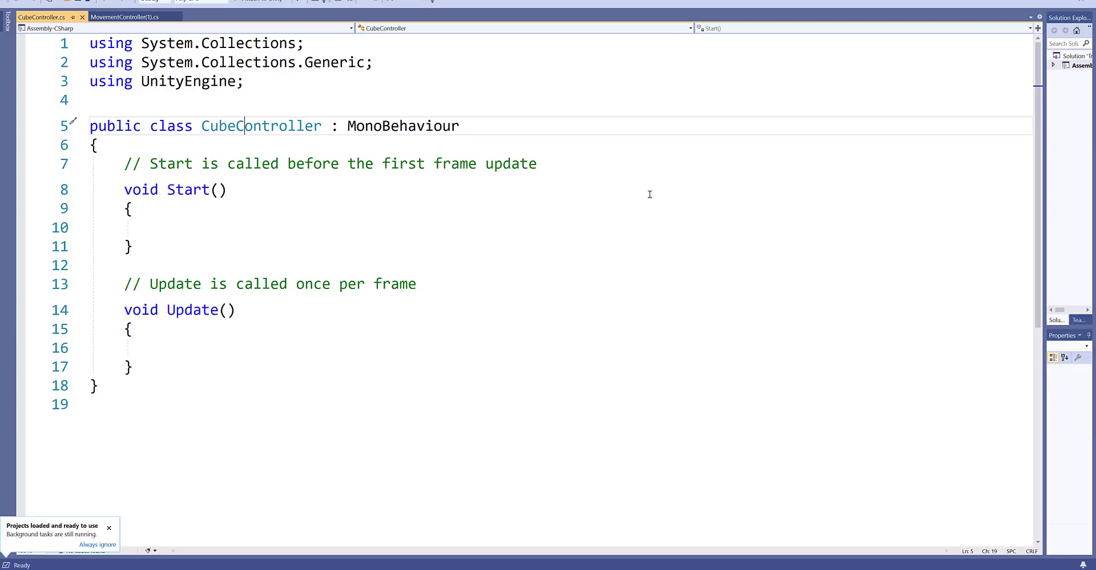
double_click(261, 126)
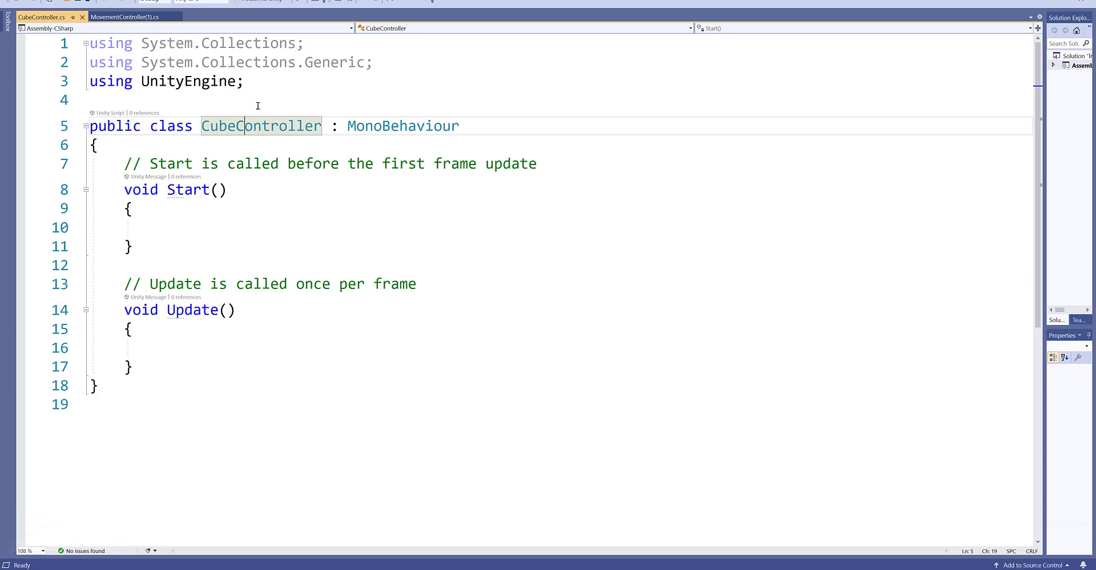
mouse_move(237, 125)
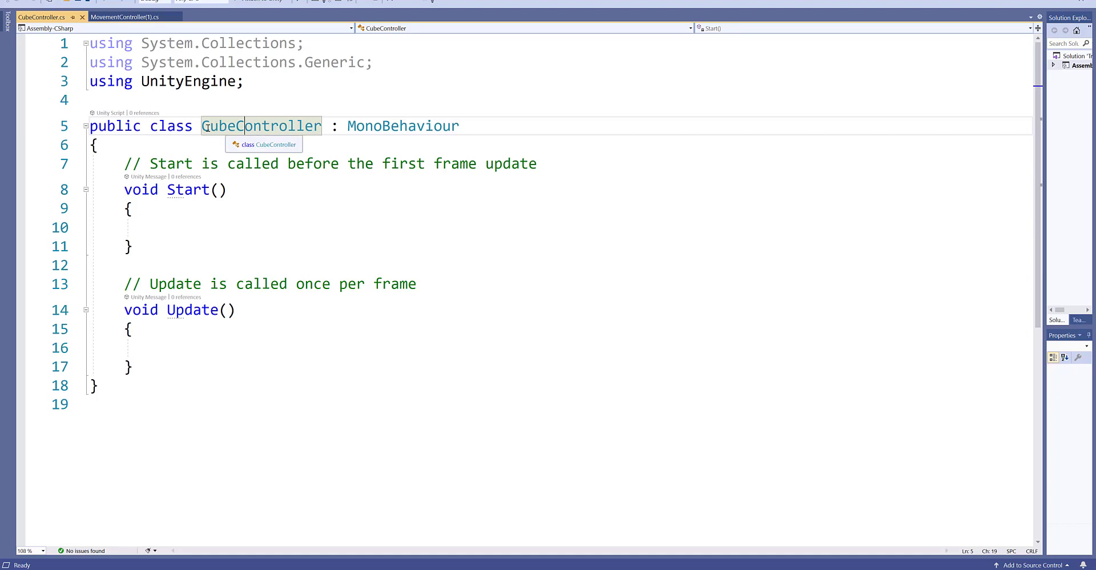
mouse_move(313, 138)
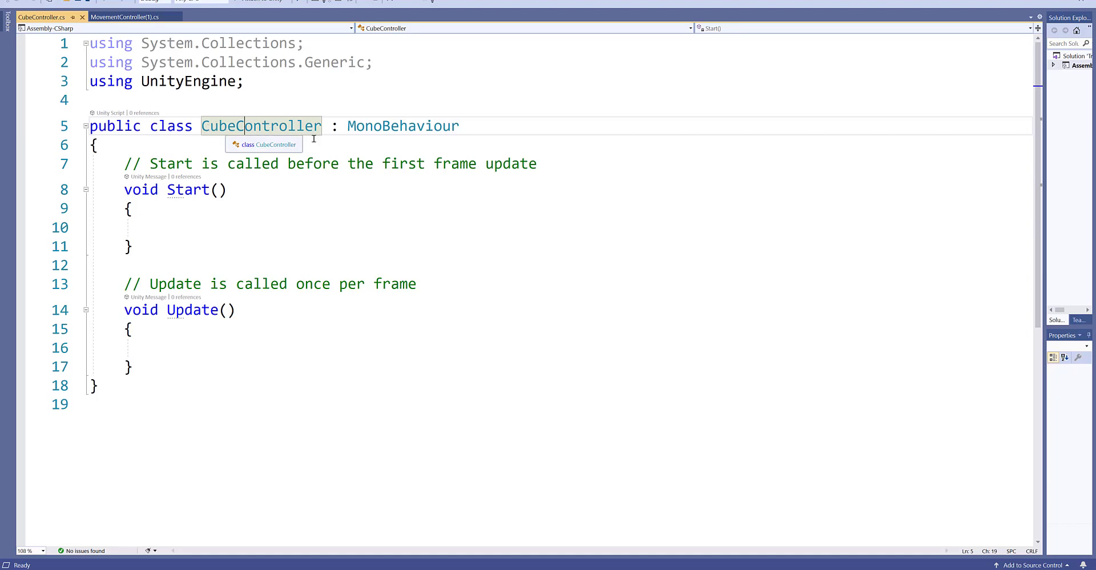
mouse_move(404, 126)
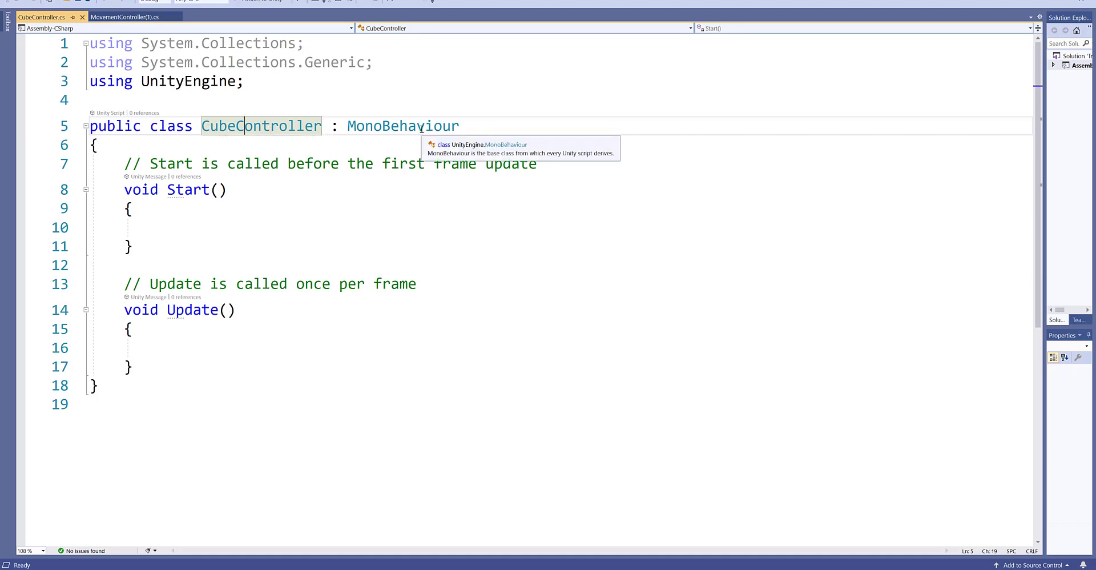
mouse_move(116, 336)
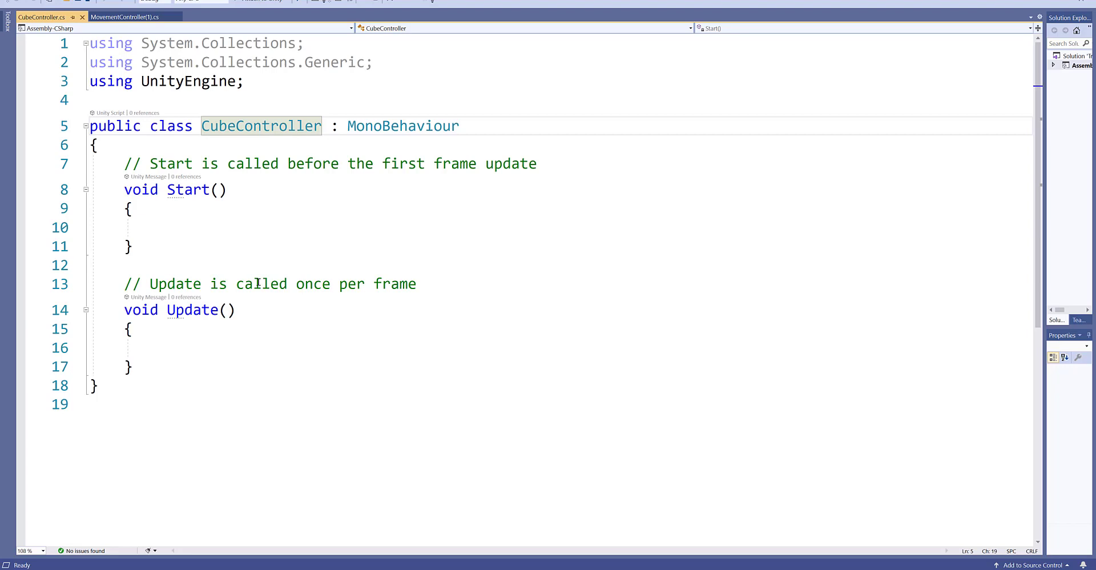
mouse_move(254, 84)
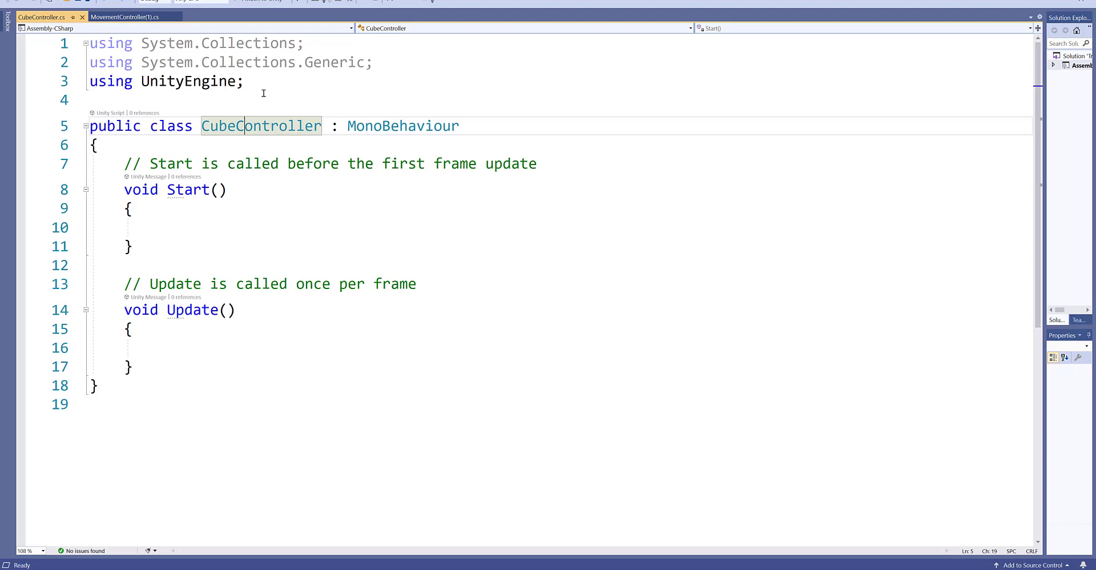
mouse_move(211, 241)
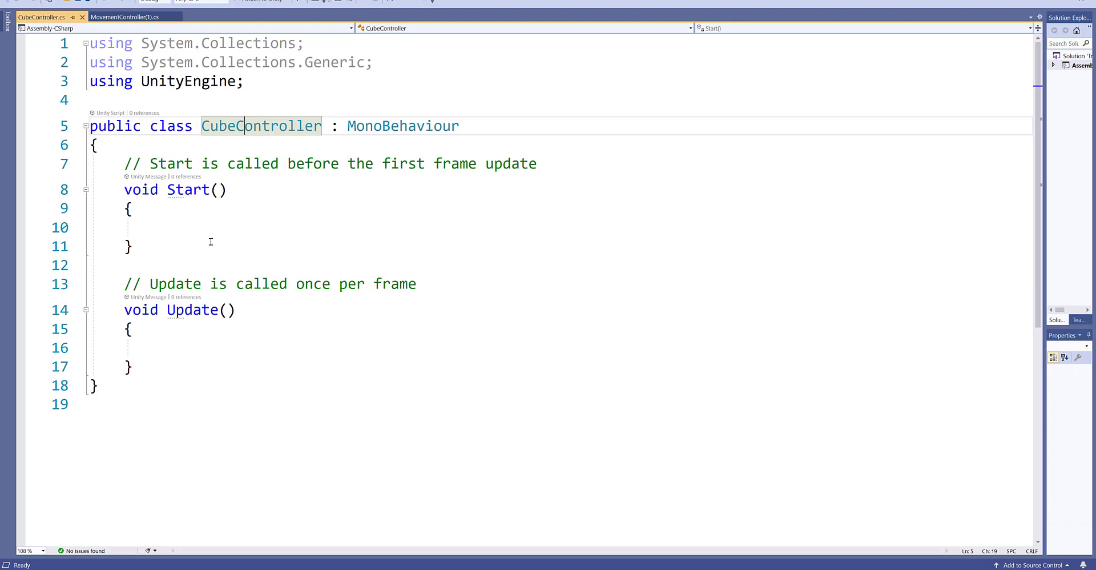
mouse_move(231, 222)
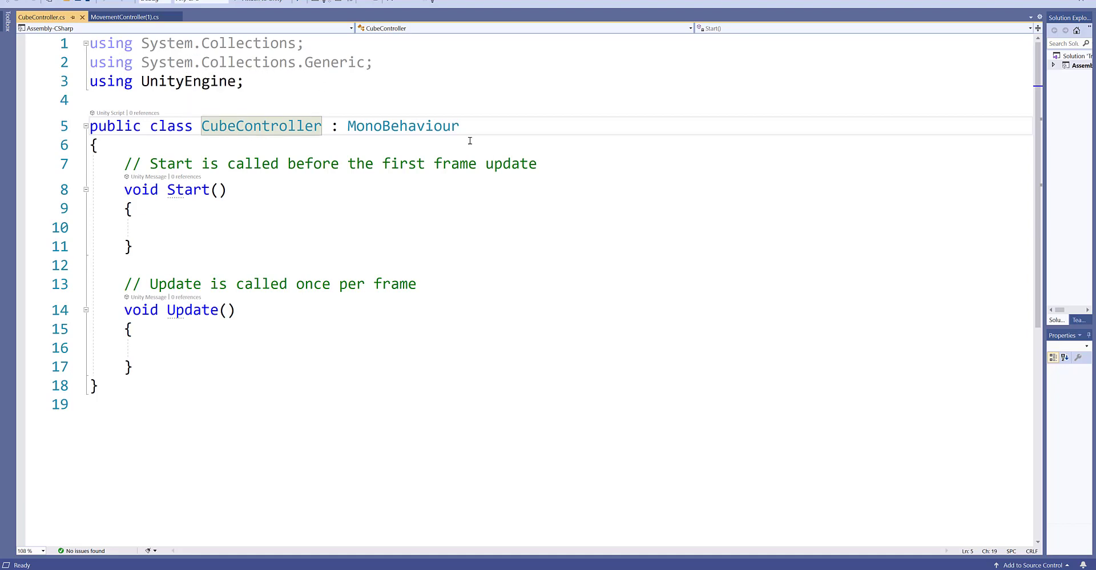
mouse_move(114, 233)
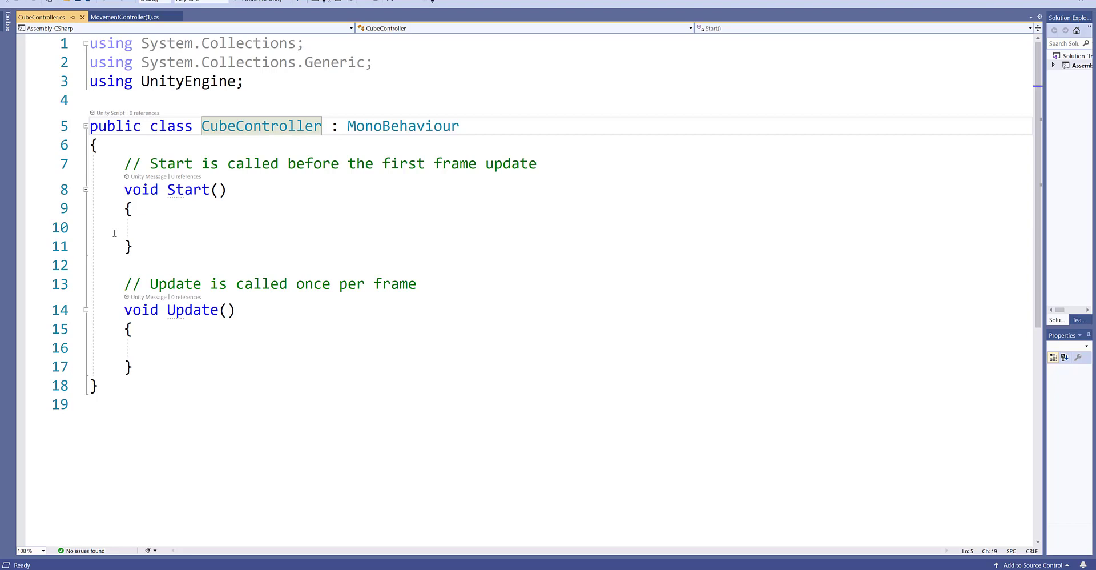
Step: Add Debug.Log("Start"); inside the Start() method
left_click(158, 227)
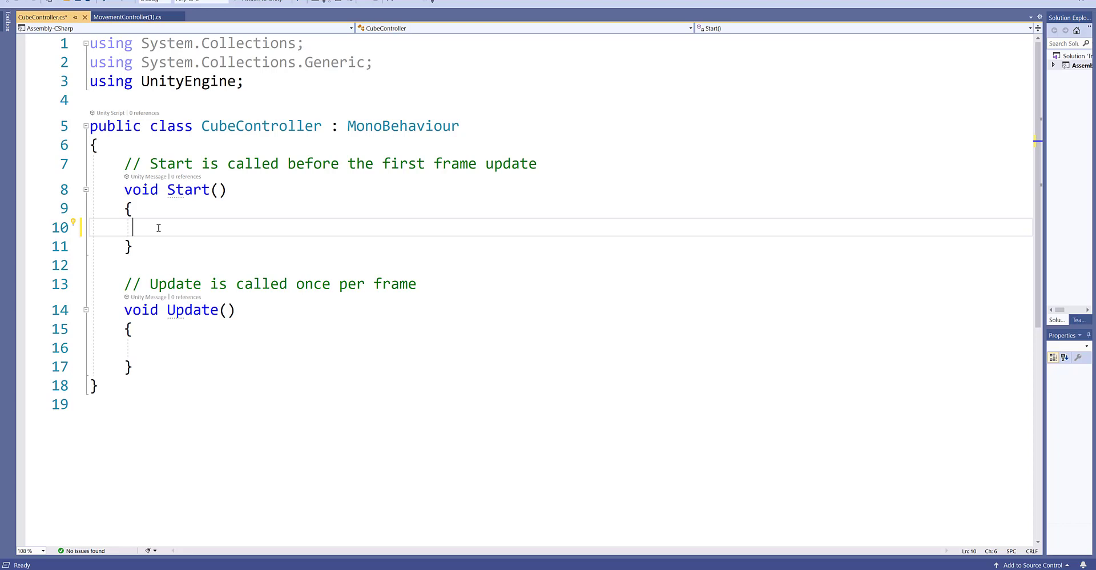
type("Debug")
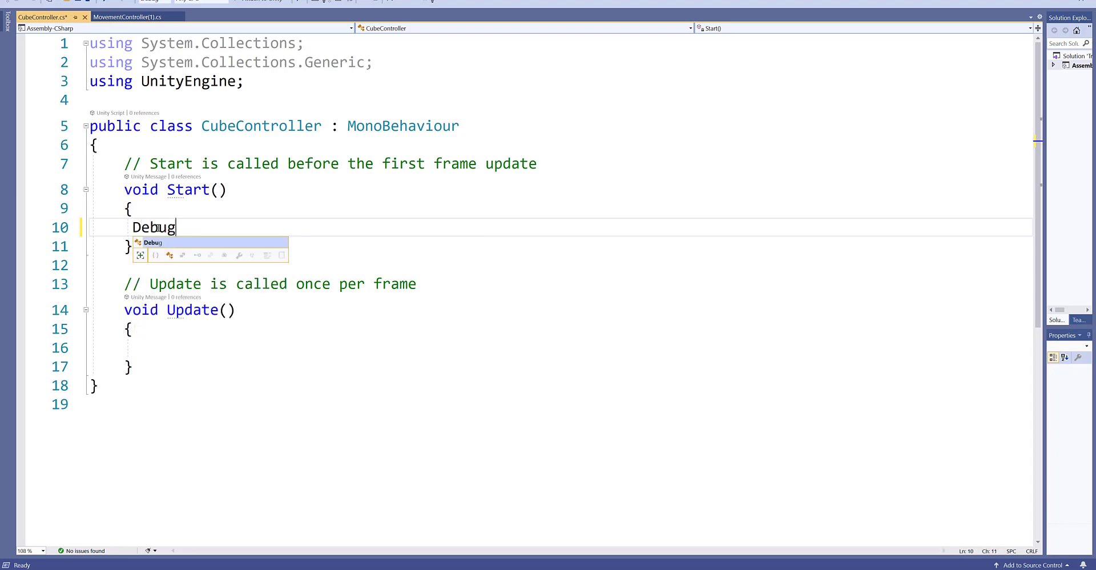
type(".Log(\"")
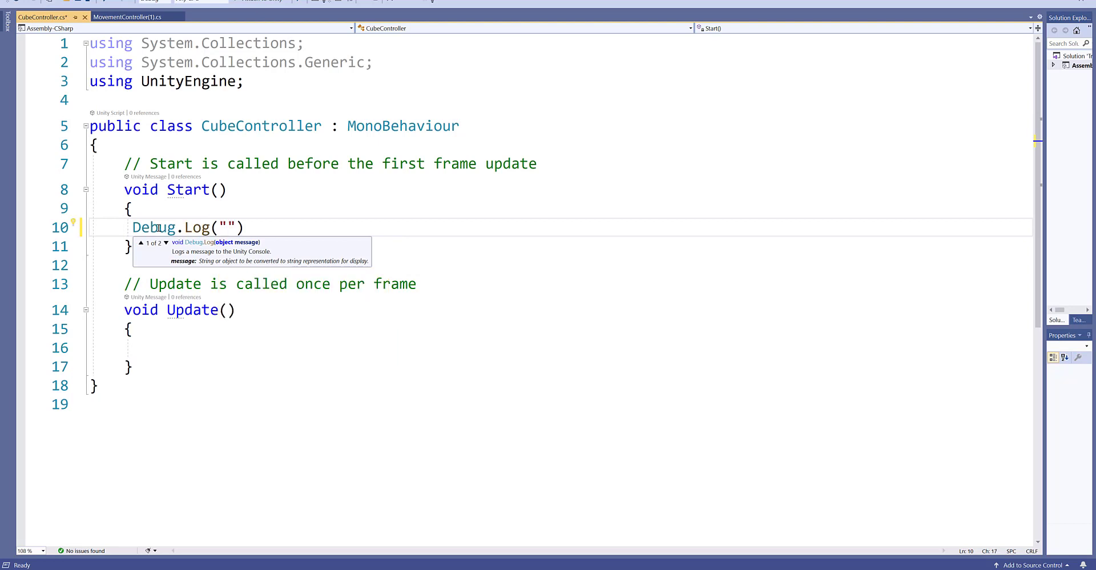
type("Start")
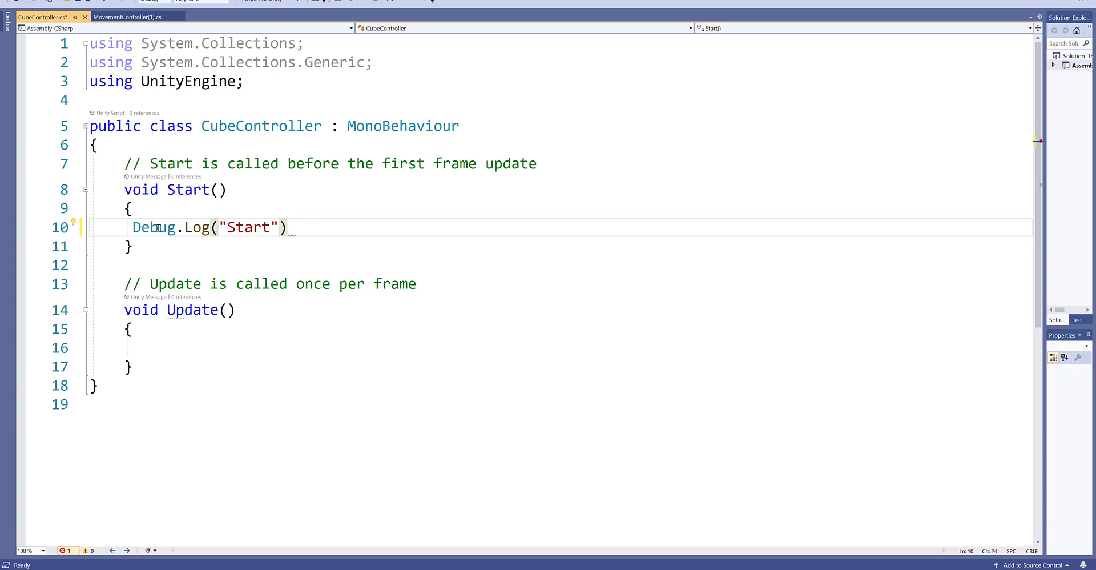
type(";")
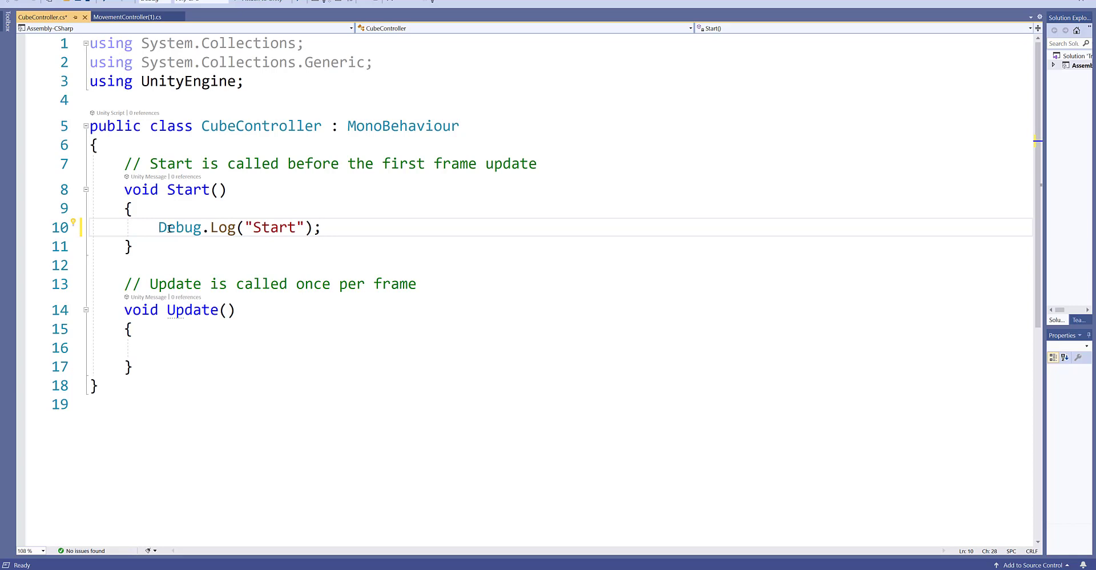
mouse_move(165, 336)
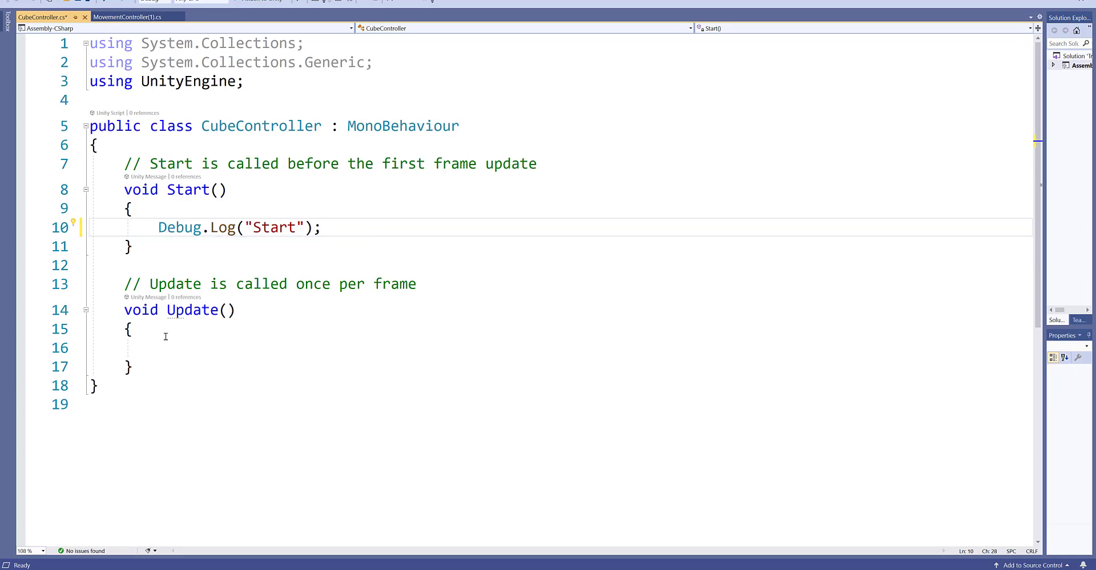
Step: Add Debug.Log("Update"); inside Update() and save the script
left_click(165, 346)
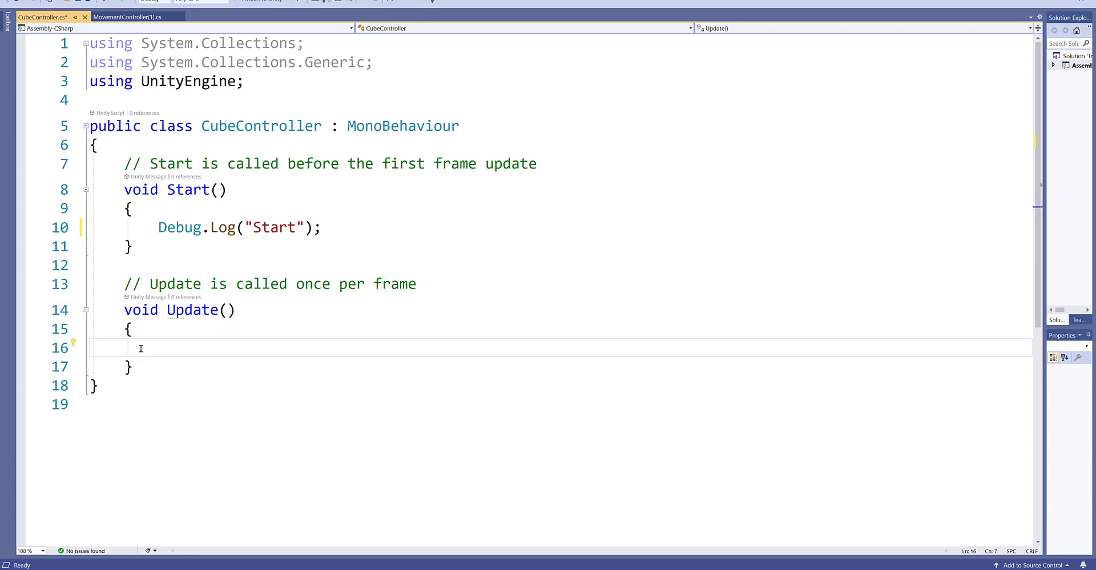
type("Debug.Log(\"U")
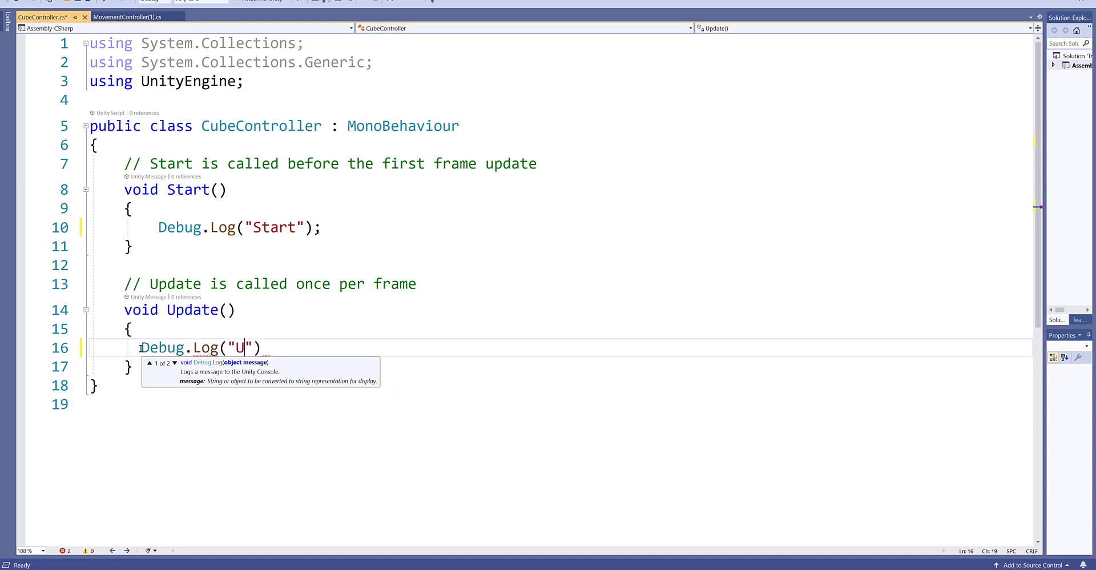
type("pdate")
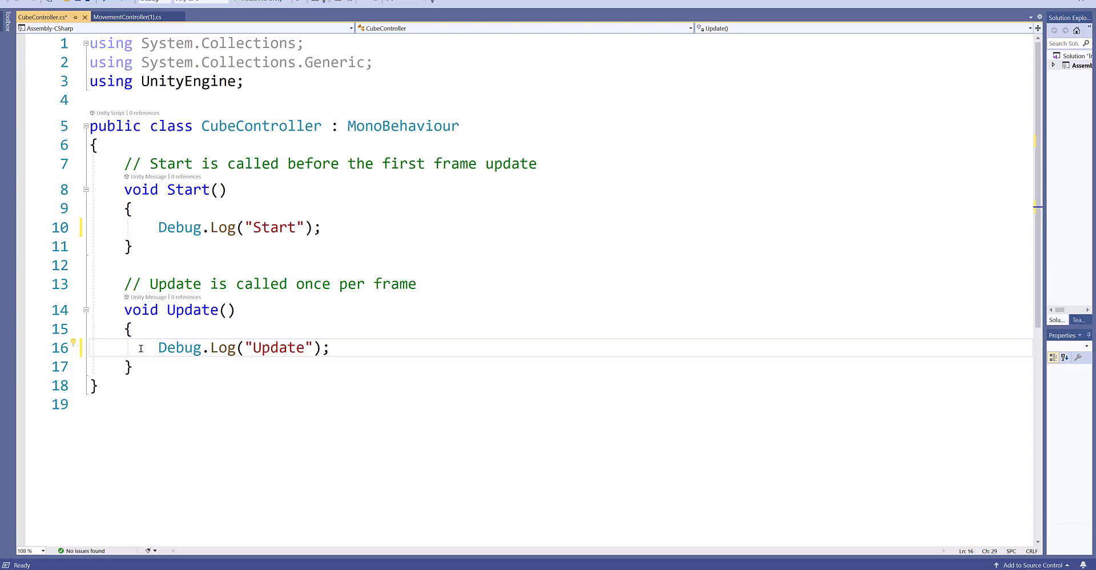
key("ctrl+s")
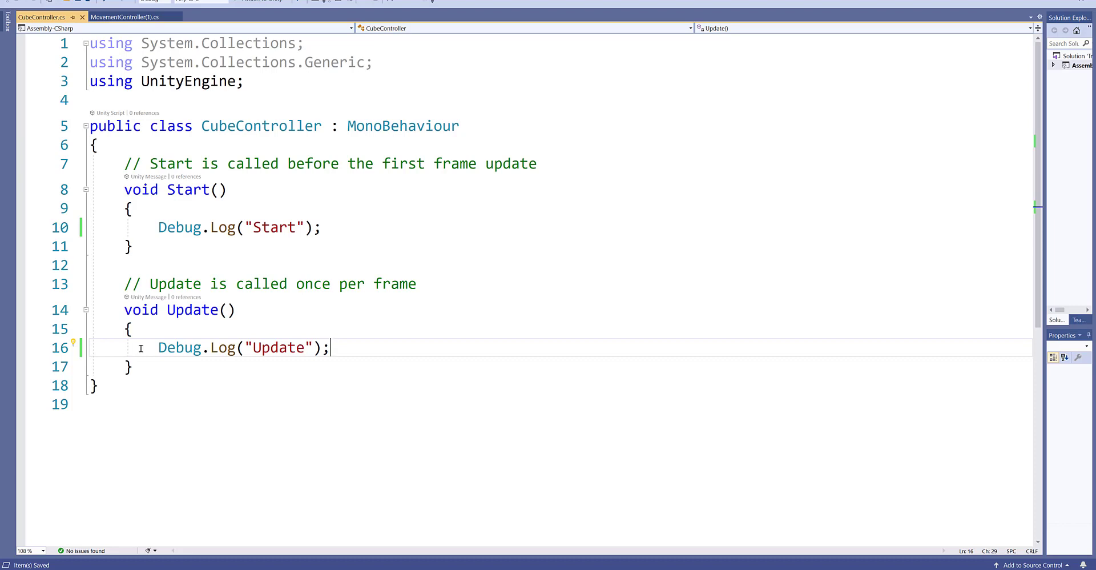
mouse_move(362, 417)
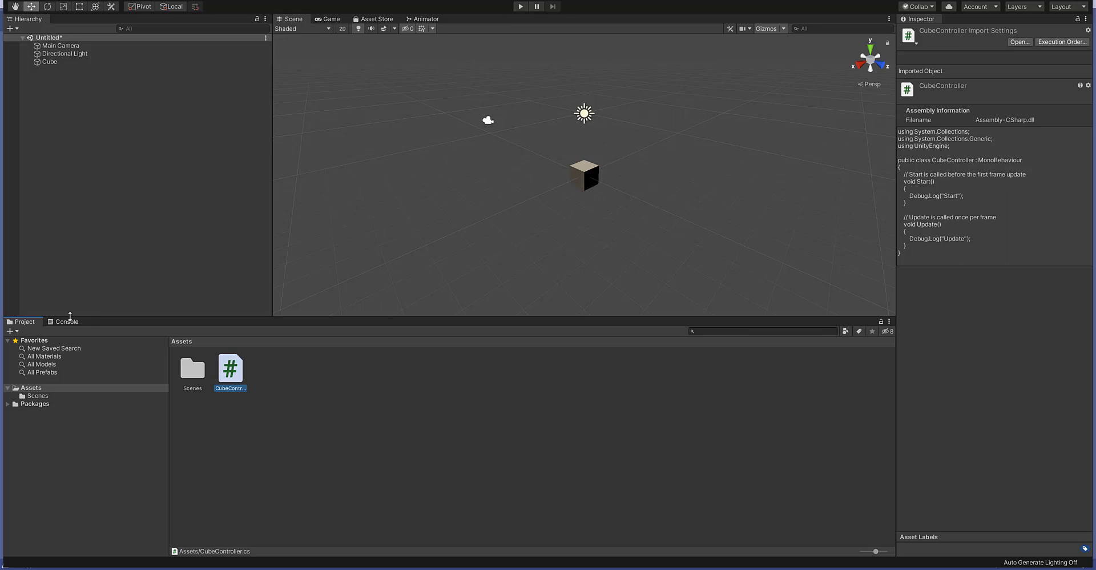
Step: Play and stop the scene so the Console logs Start once and Update repeatedly
left_click(66, 321)
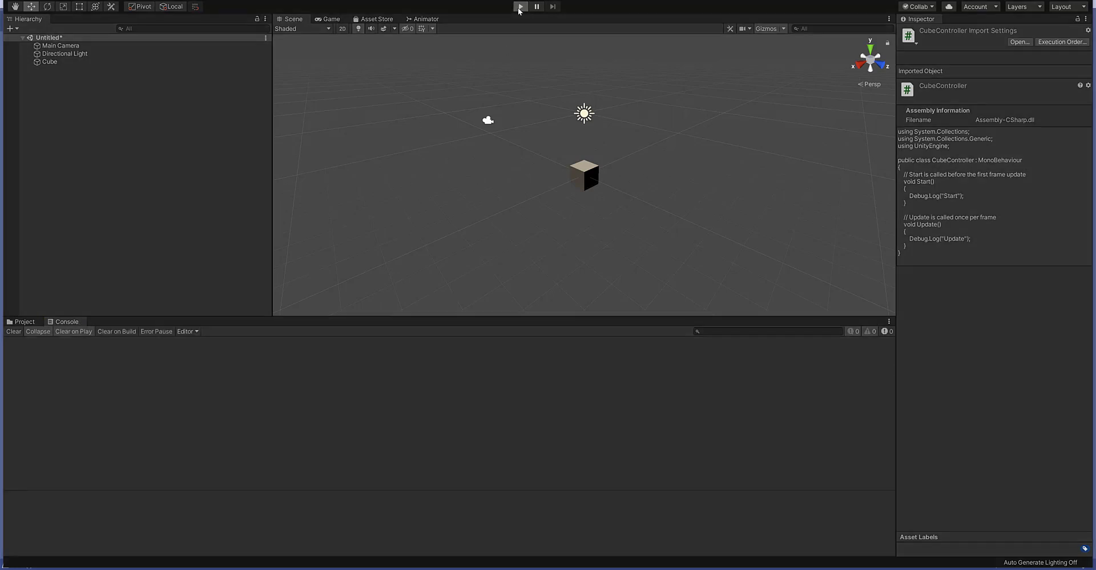
left_click(519, 6)
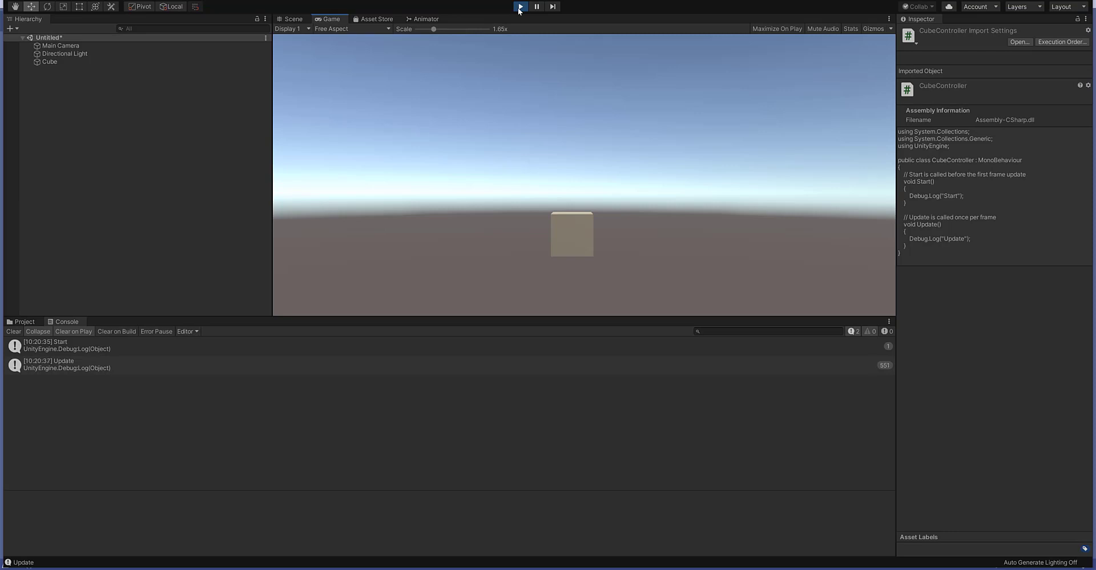
left_click(293, 19)
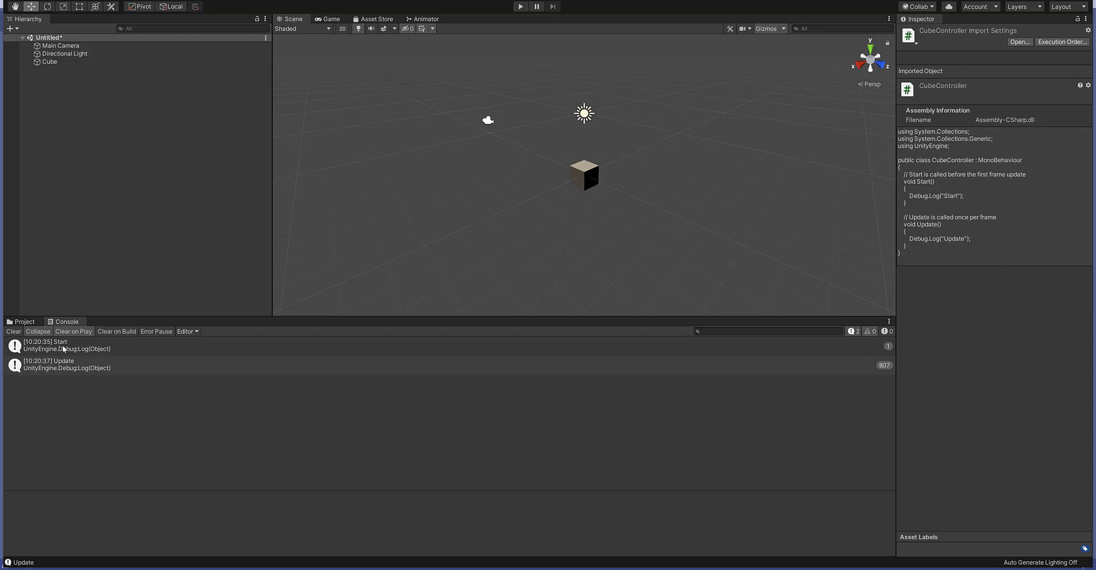
mouse_move(68, 349)
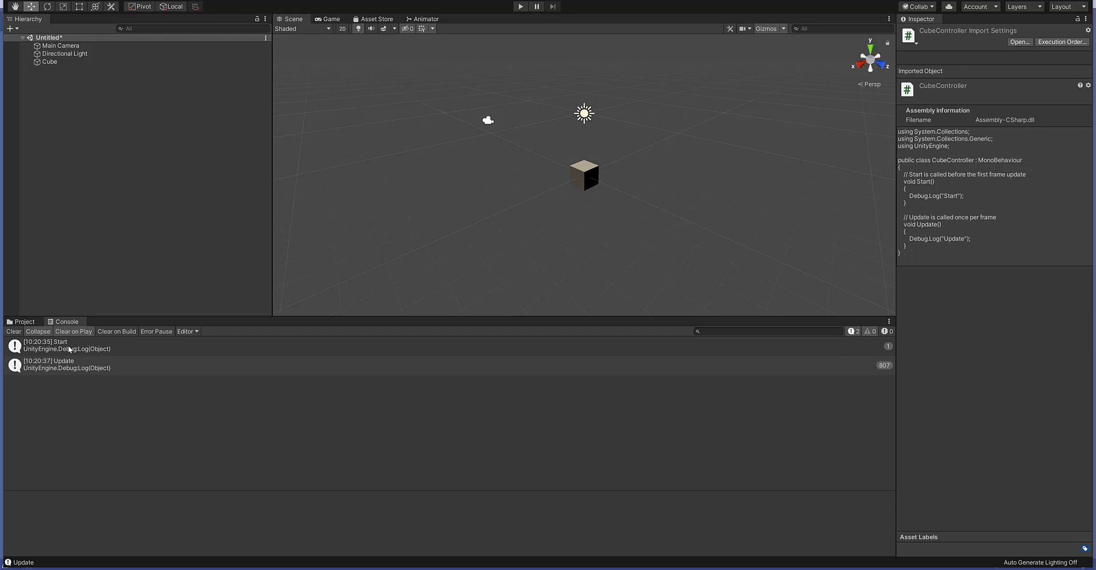
mouse_move(79, 350)
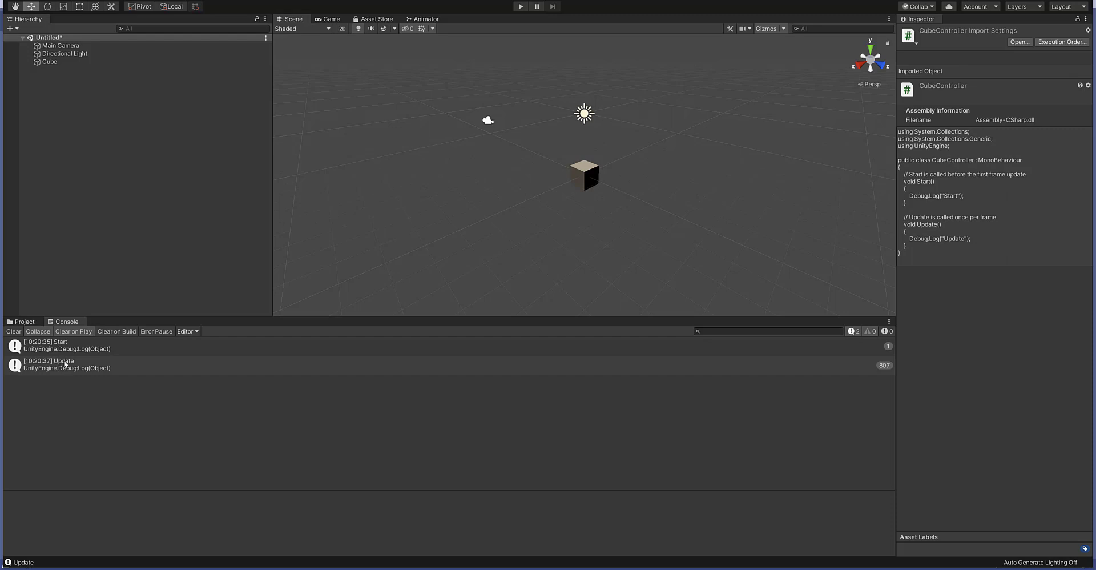
mouse_move(282, 248)
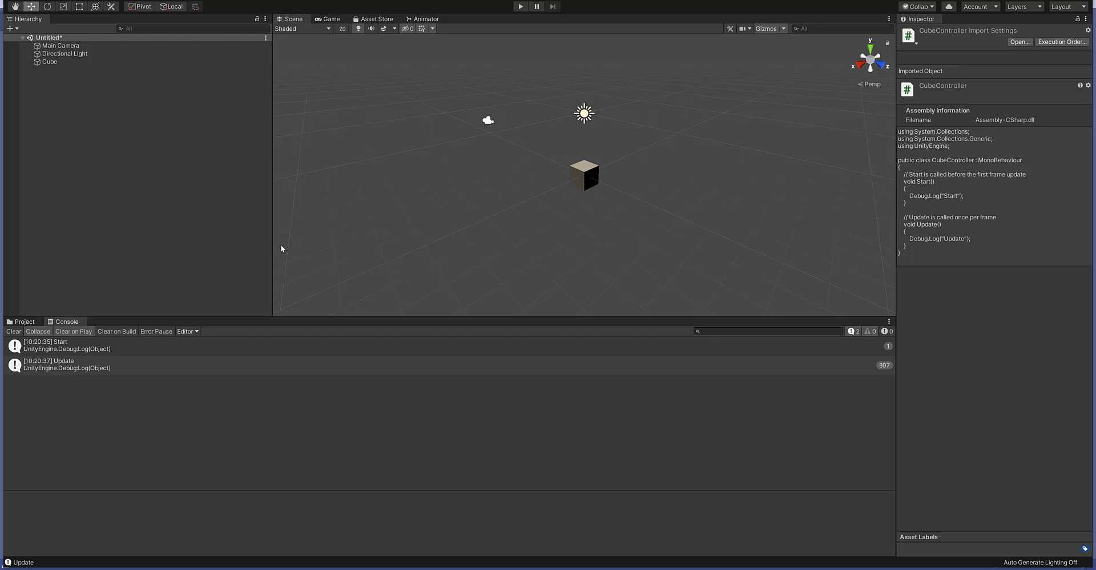
mouse_move(520, 6)
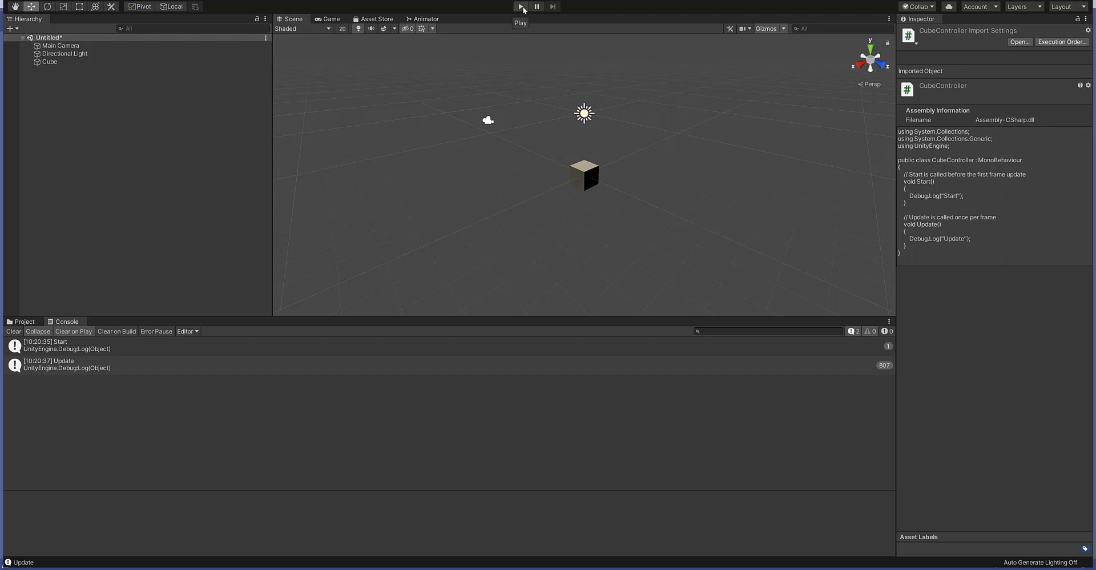
Step: Play and stop the scene a second time, then return to the CubeController script
left_click(521, 7)
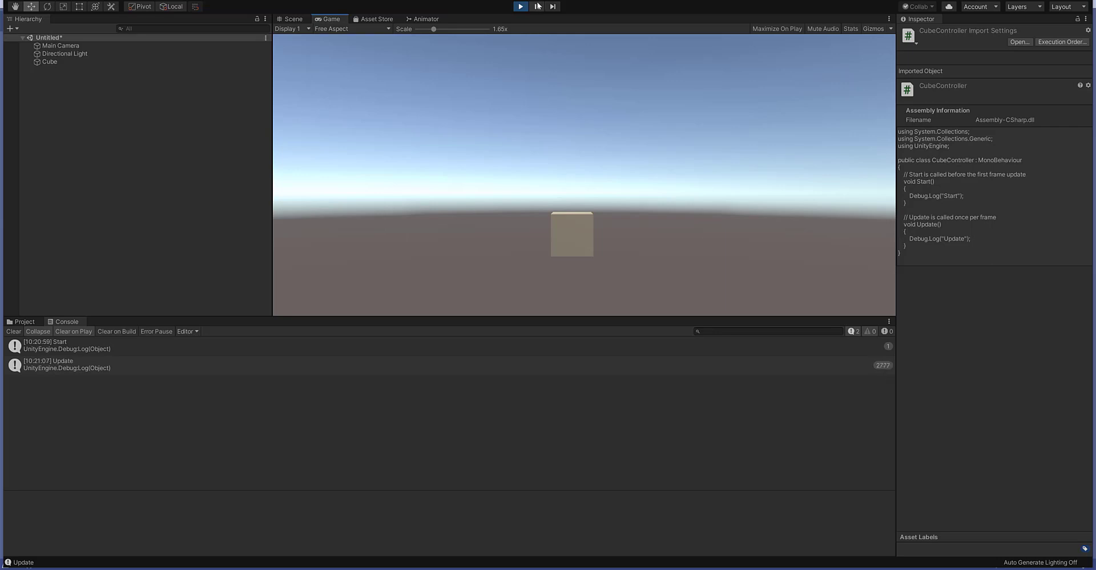
left_click(293, 19)
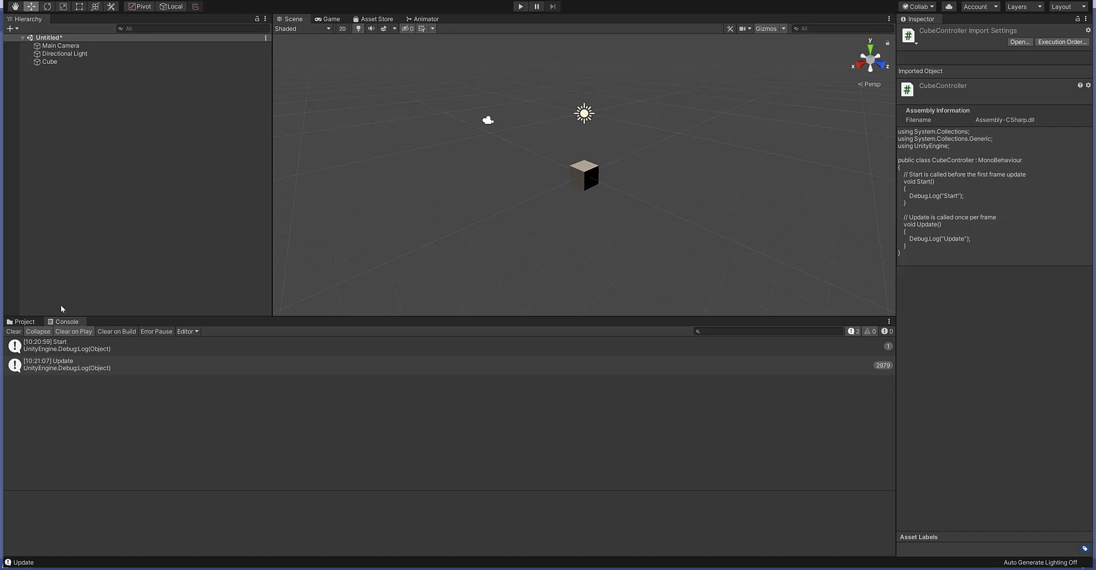
left_click(13, 331)
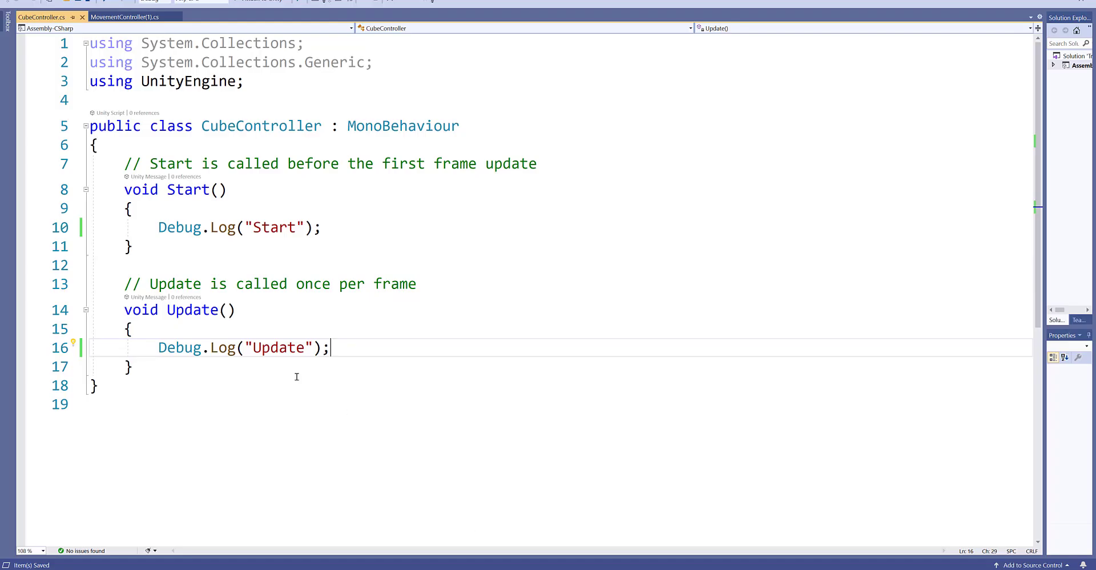
Step: Begin the movement line: this.transform.position = this.transform.position + new Vector3()
key("Return")
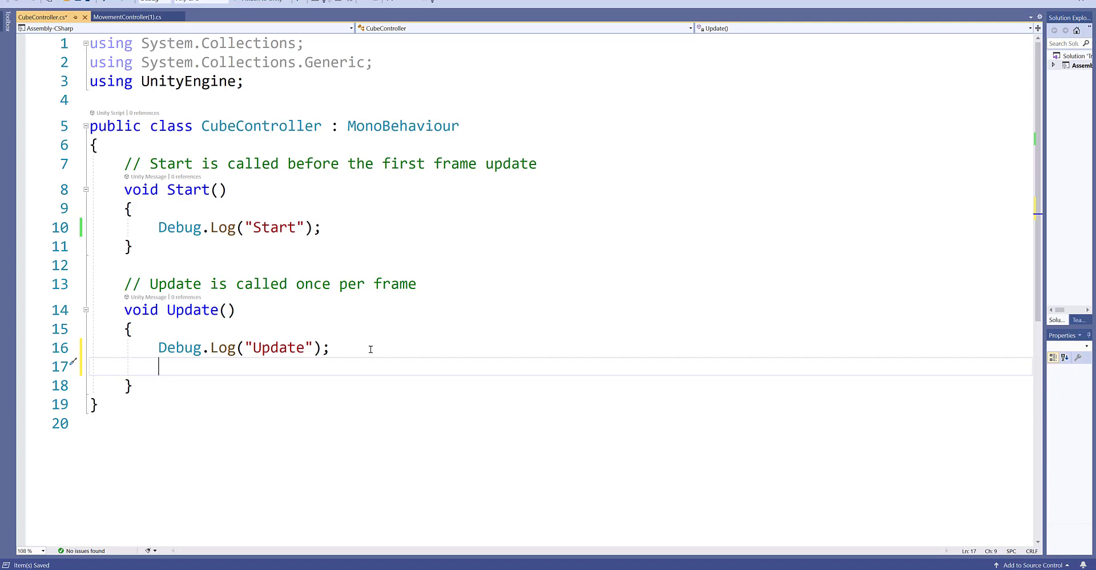
type("this")
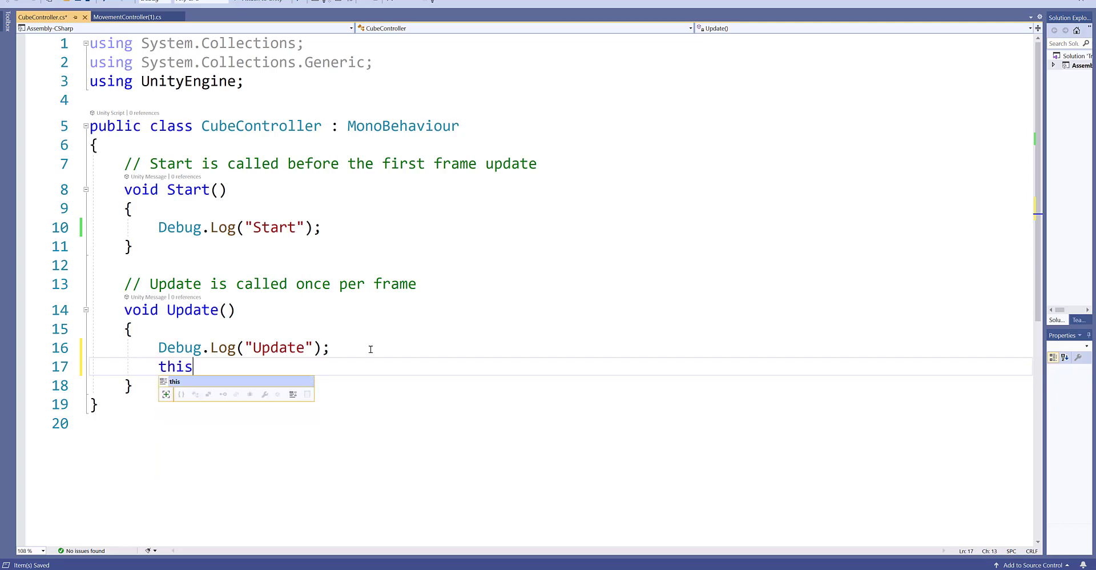
type(".transform.")
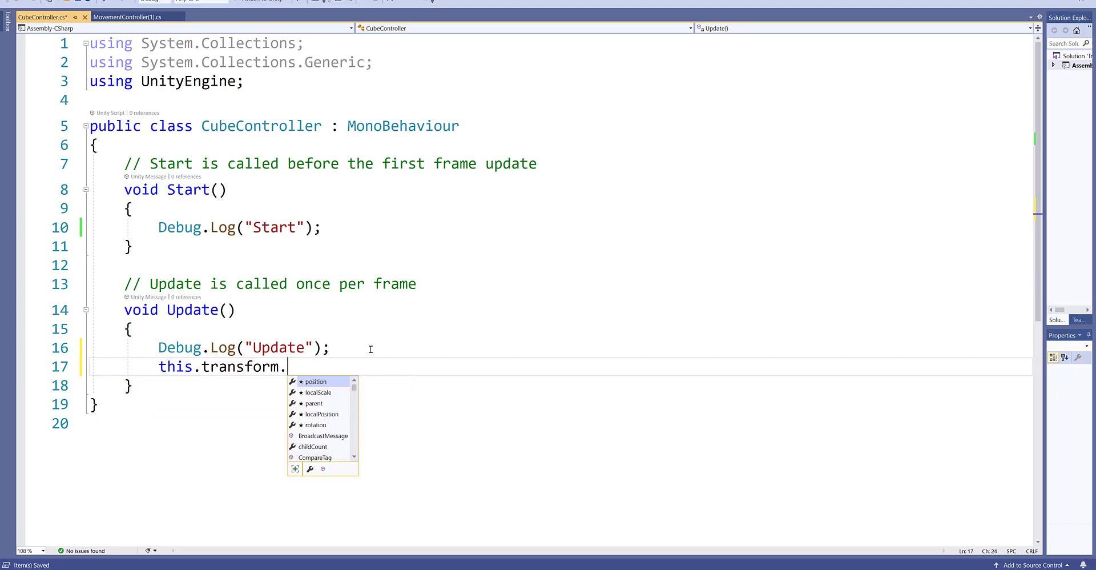
type("position =")
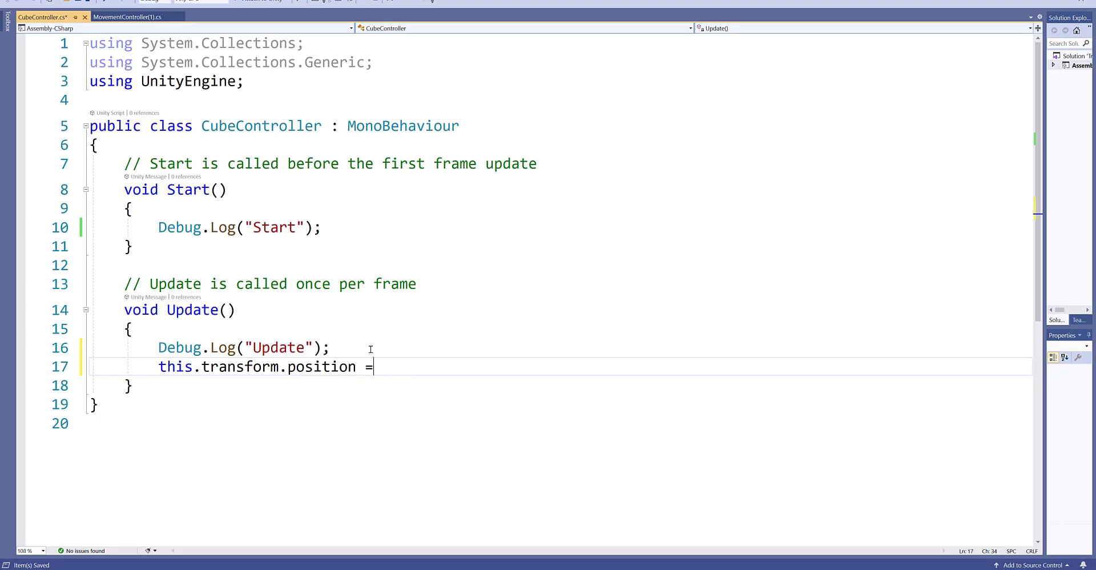
type("this.transform.position +")
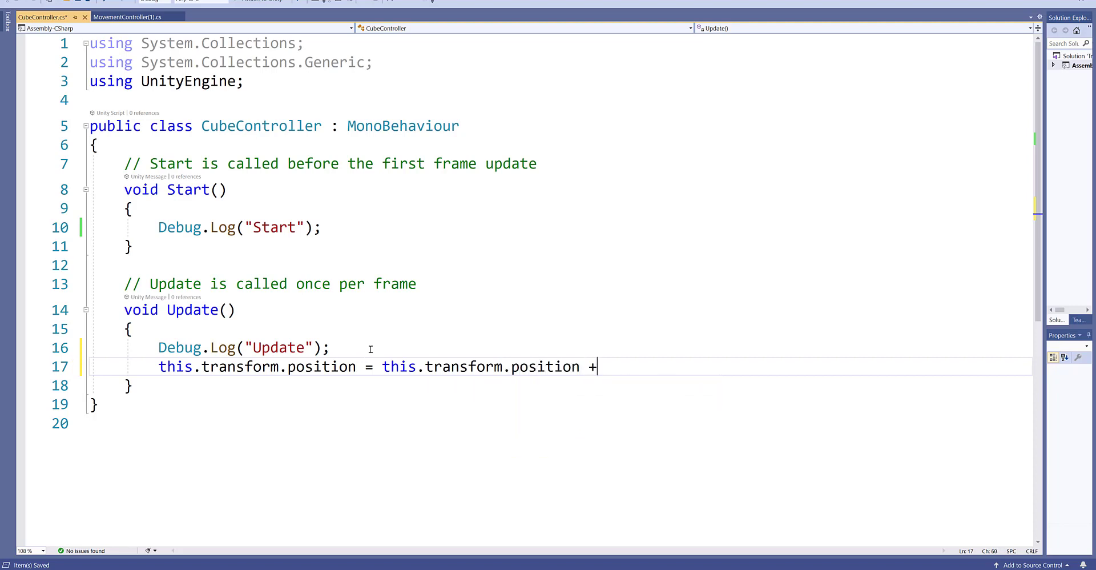
type("new")
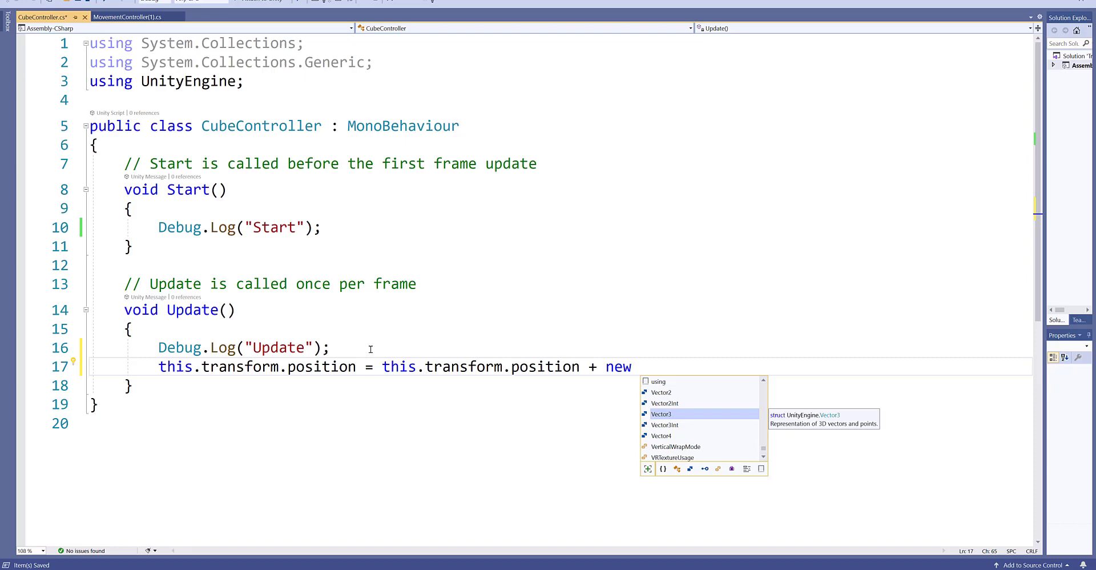
type("Vector2")
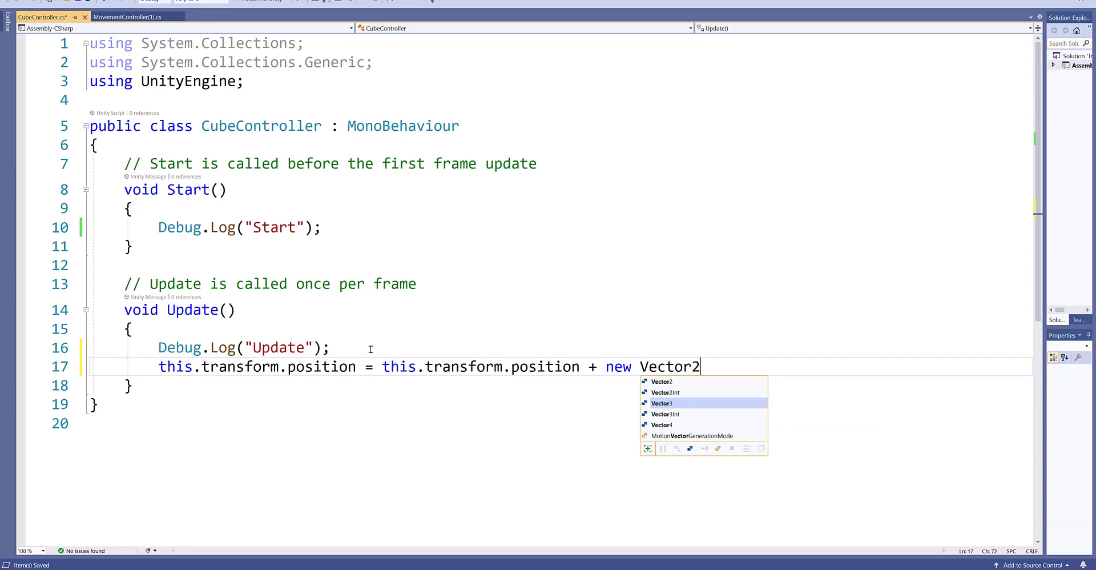
key("Backspace")
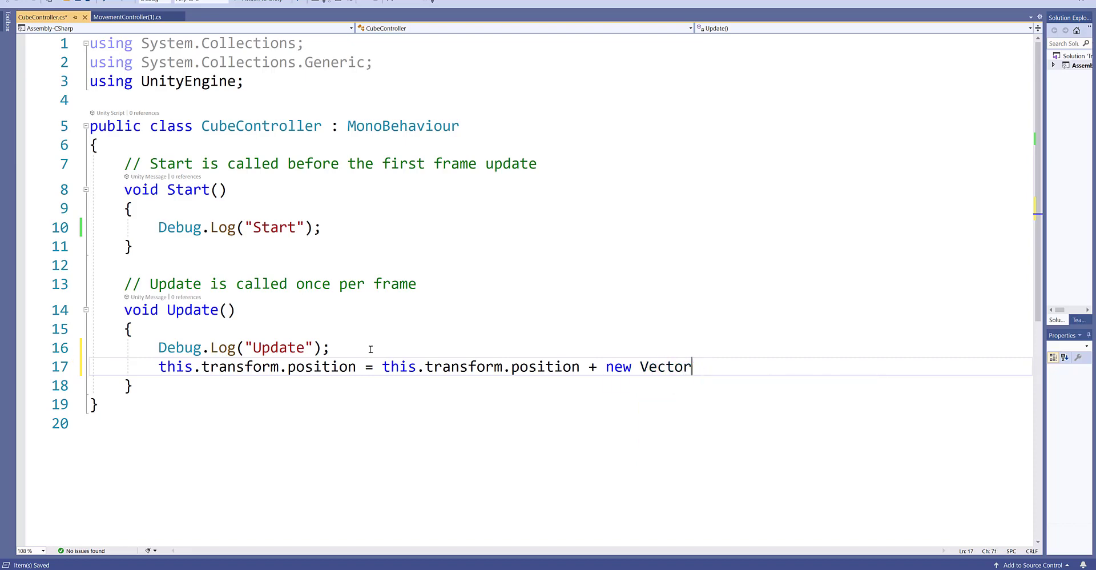
type("3()")
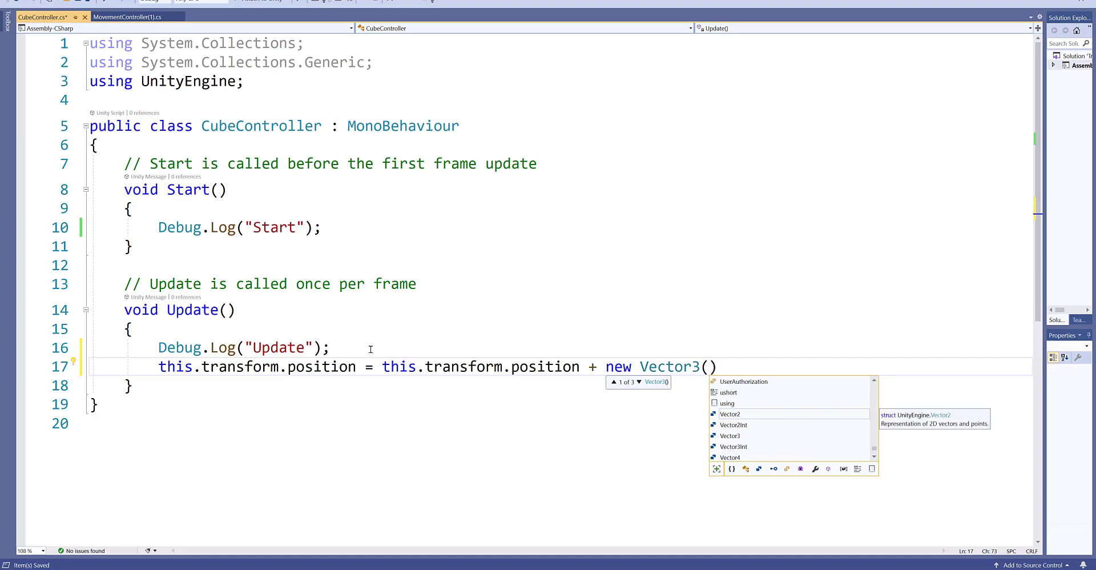
Step: Complete it with Vector3(-1f, 0, 0) * Time.deltaTime; to move the cube left each frame
type("-")
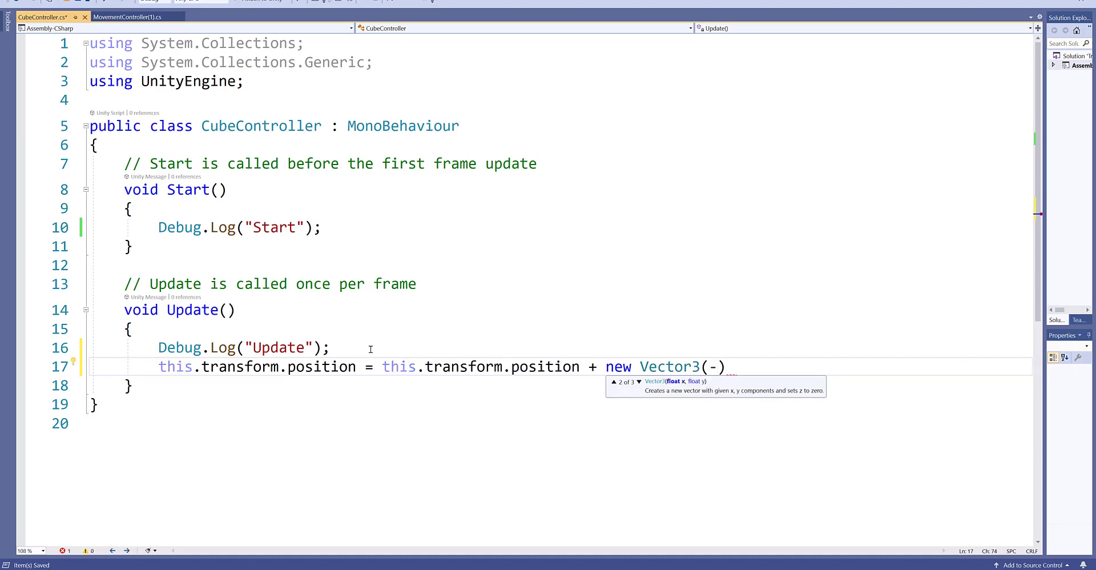
type("1f")
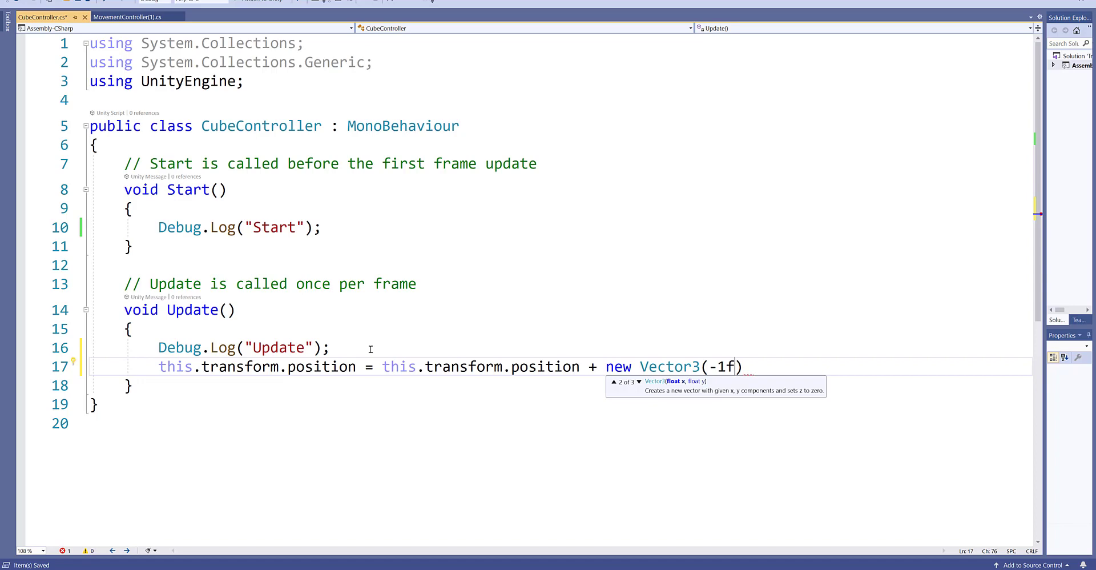
type(", 0")
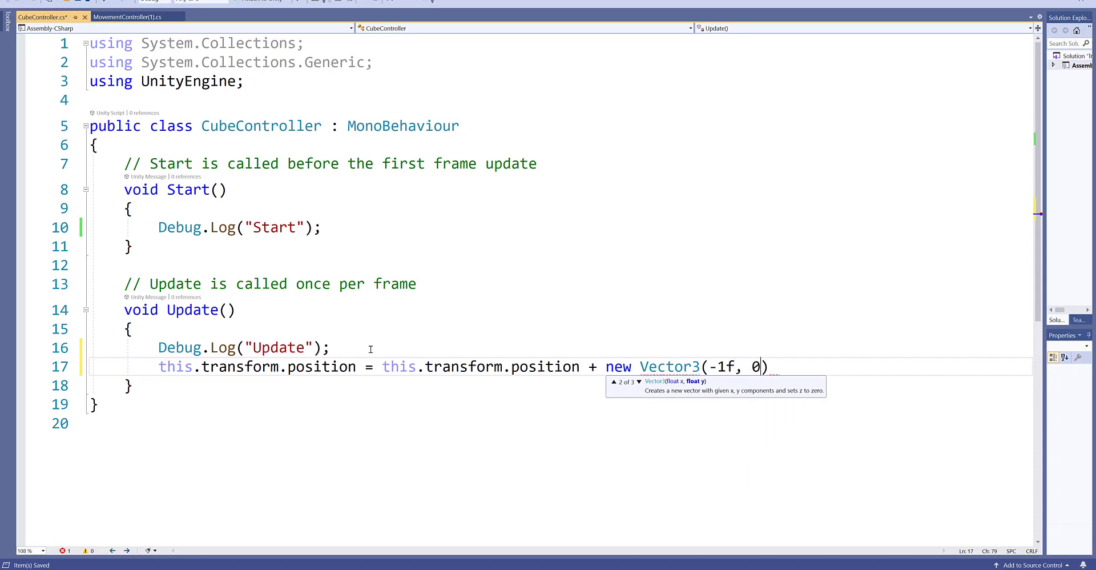
type(",")
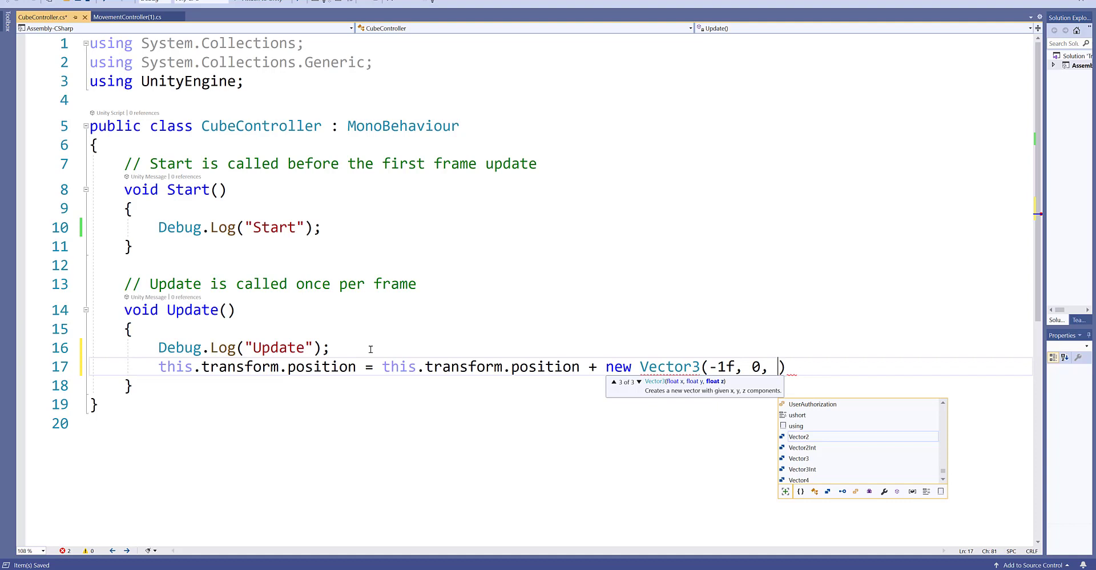
type("0)")
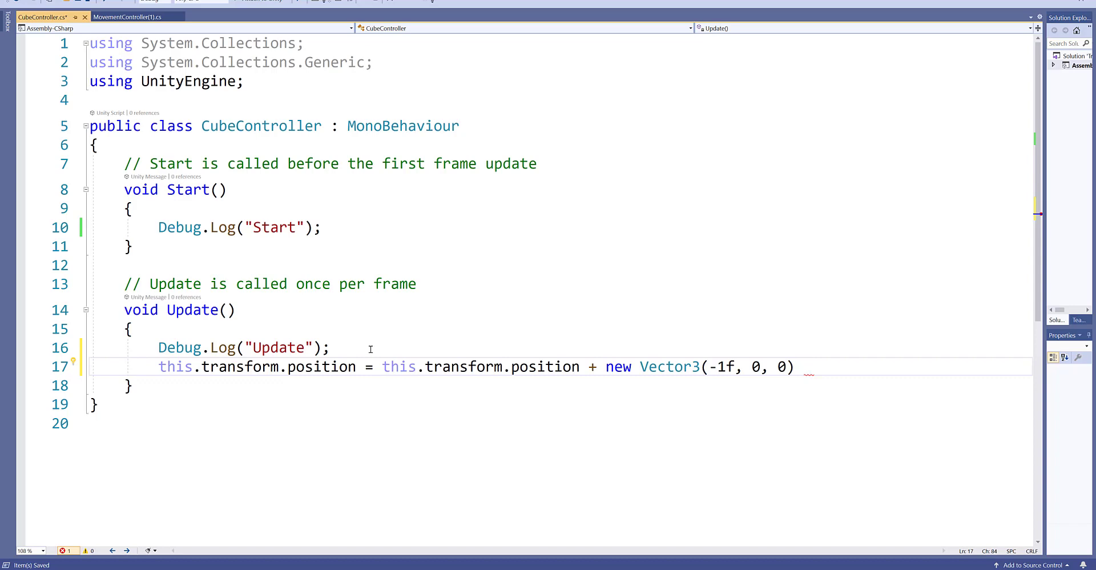
type("*")
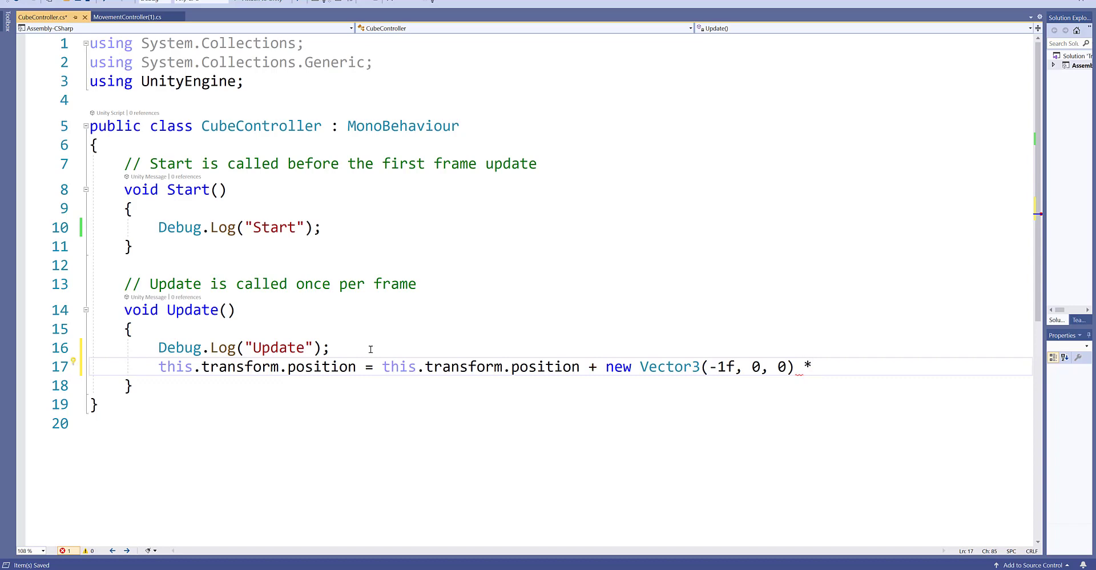
type("Time")
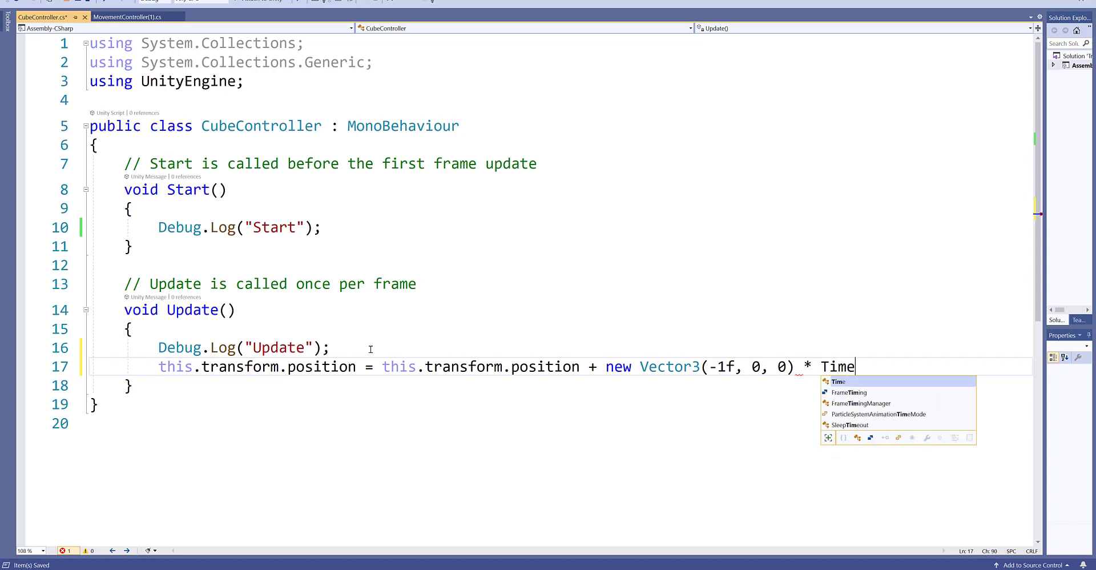
type(".deltaTime")
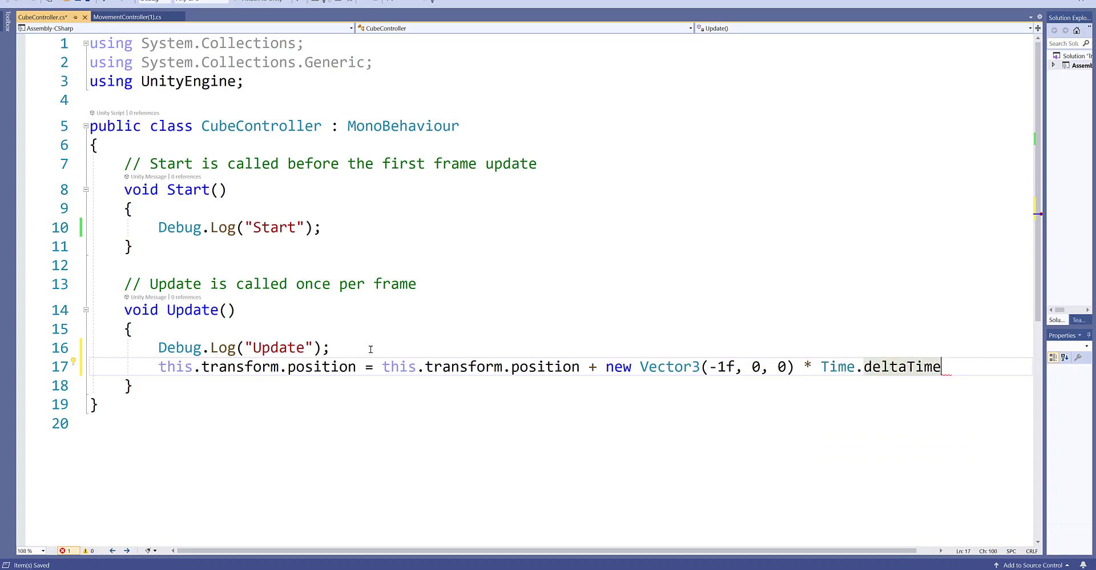
type(";")
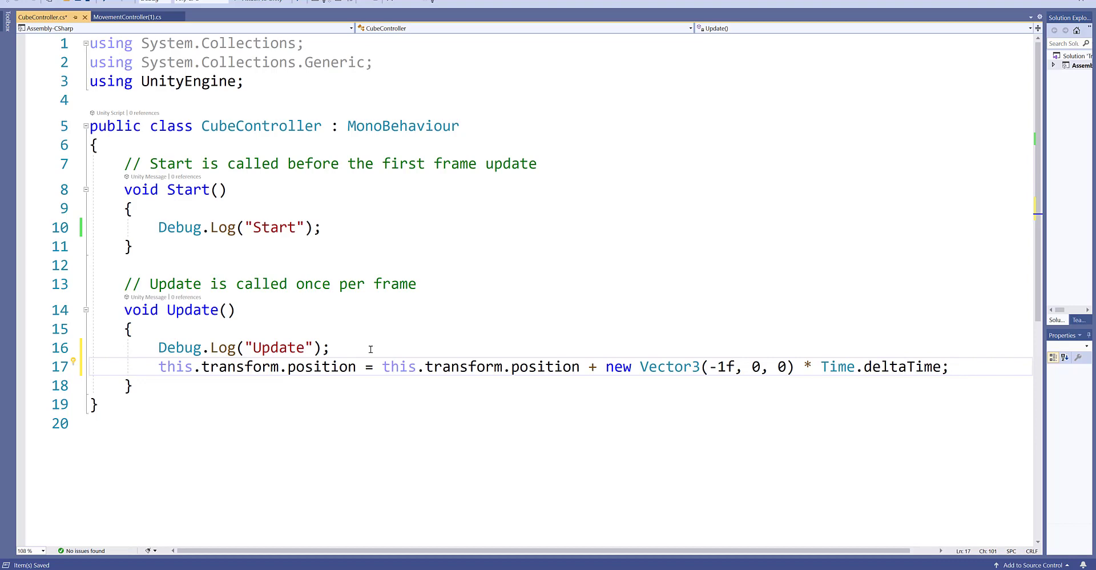
mouse_move(521, 345)
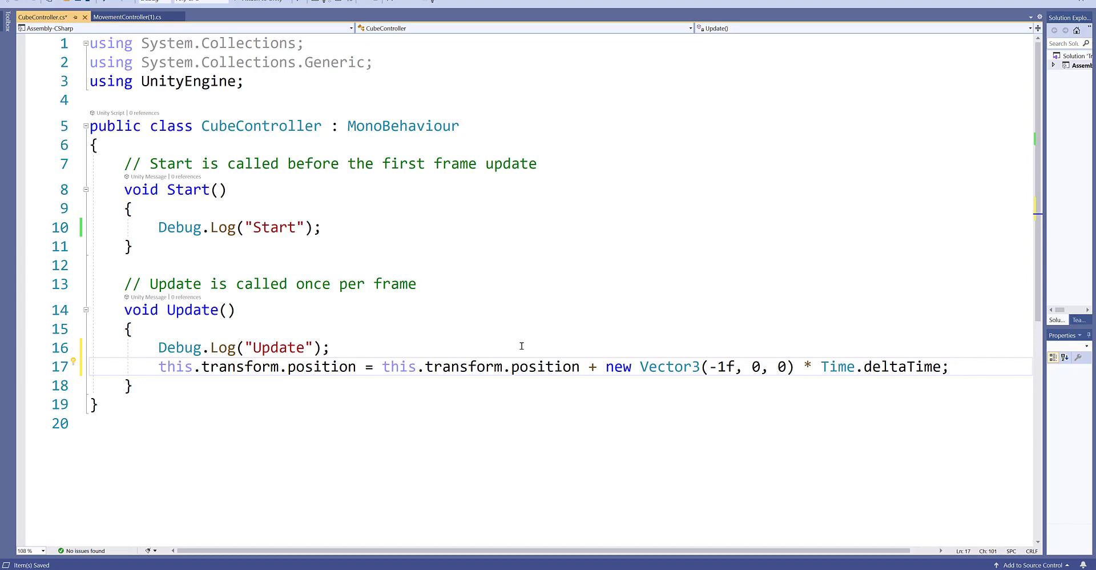
left_click(160, 367)
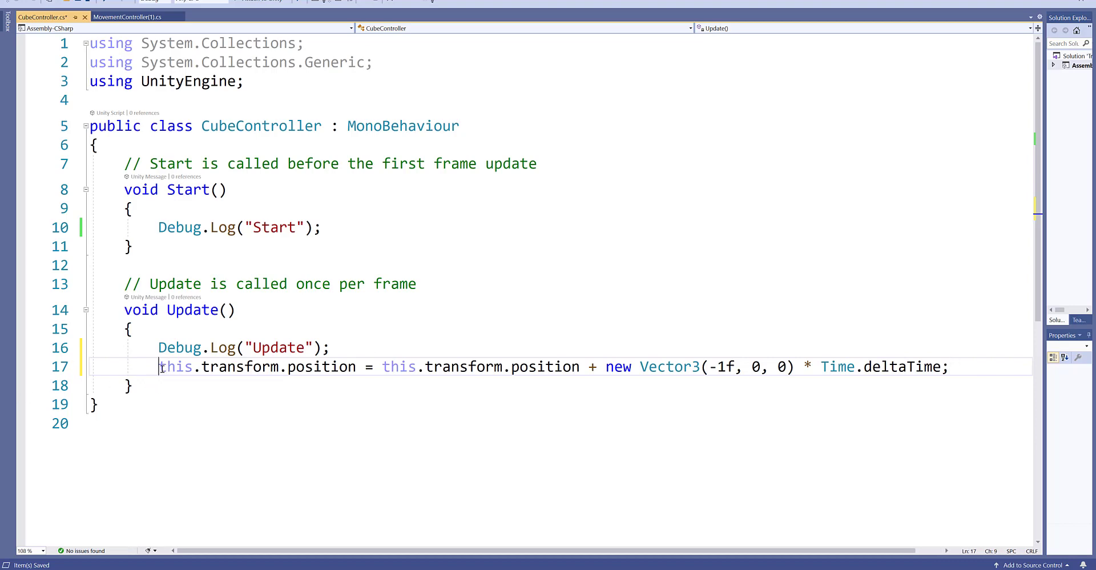
double_click(177, 367)
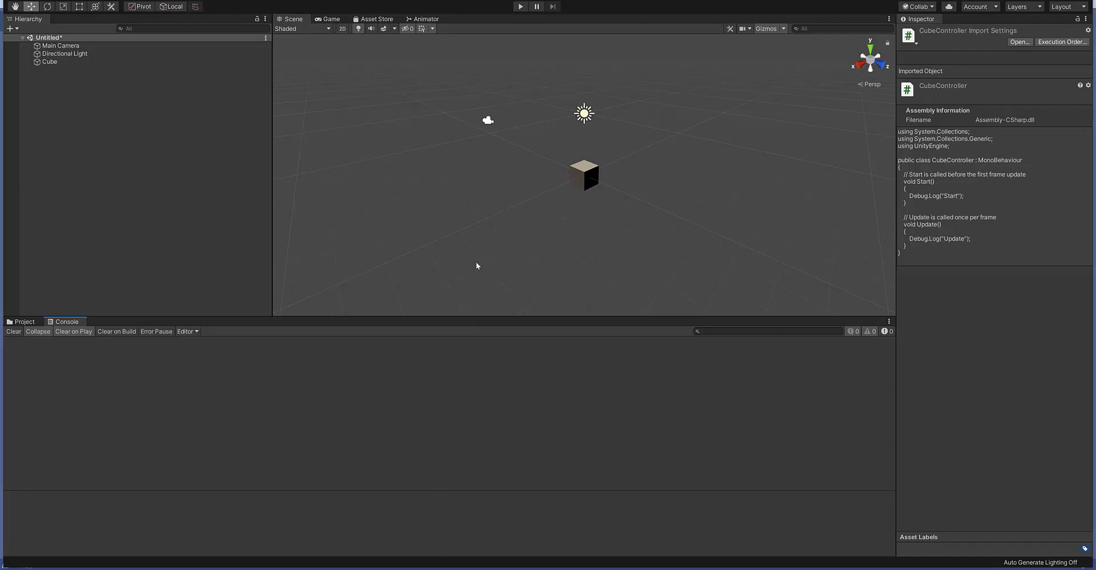
mouse_move(587, 181)
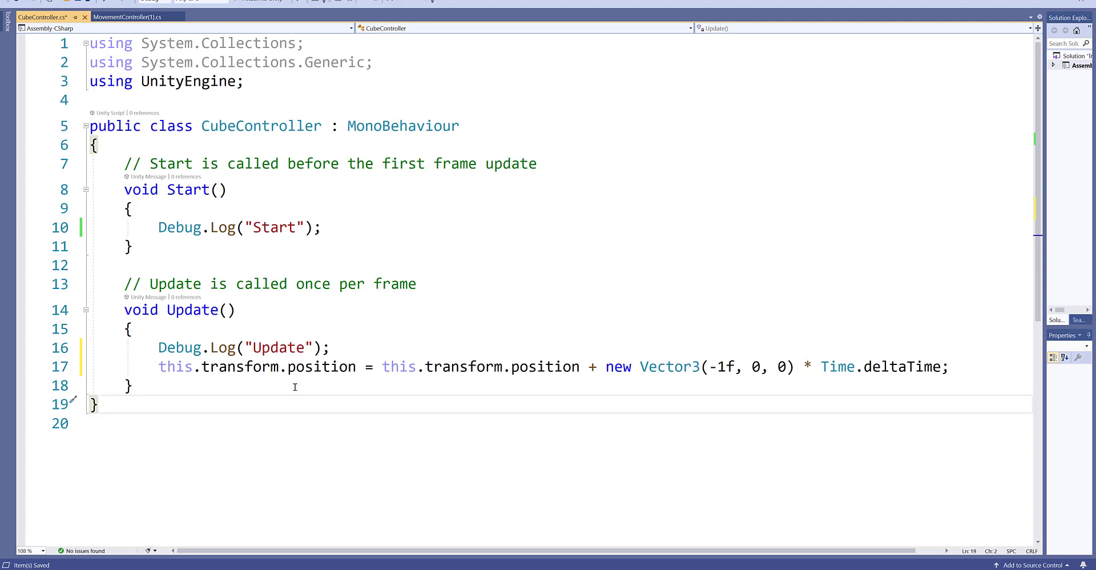
mouse_move(374, 353)
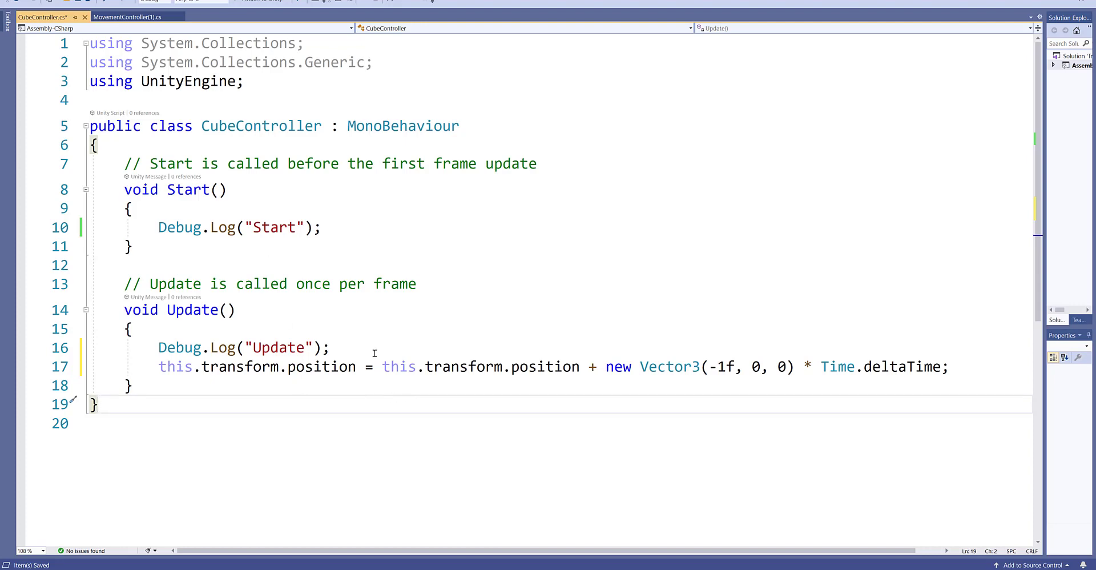
mouse_move(436, 447)
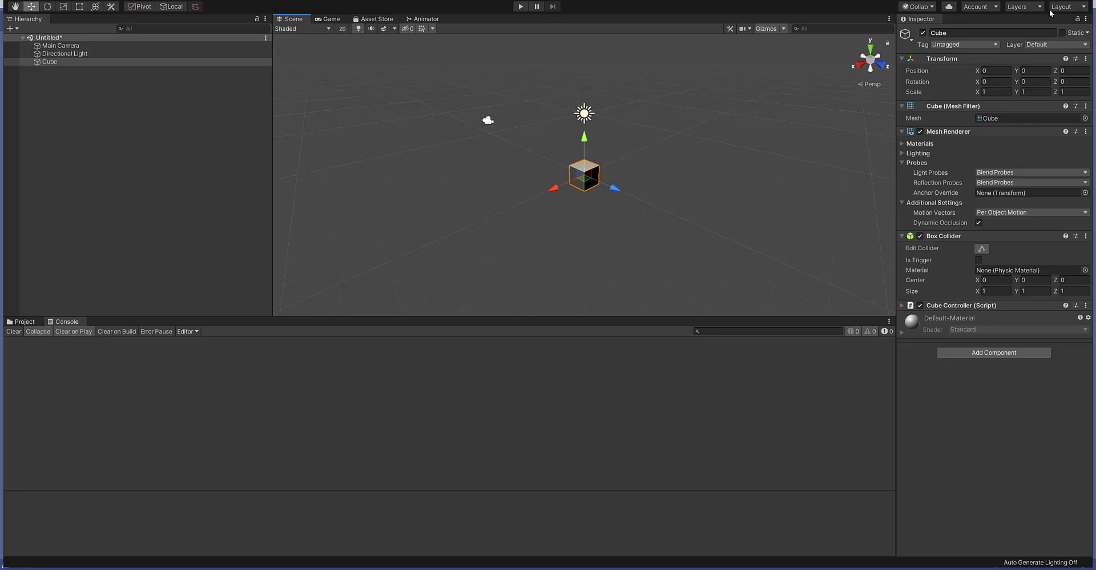
mouse_move(940, 87)
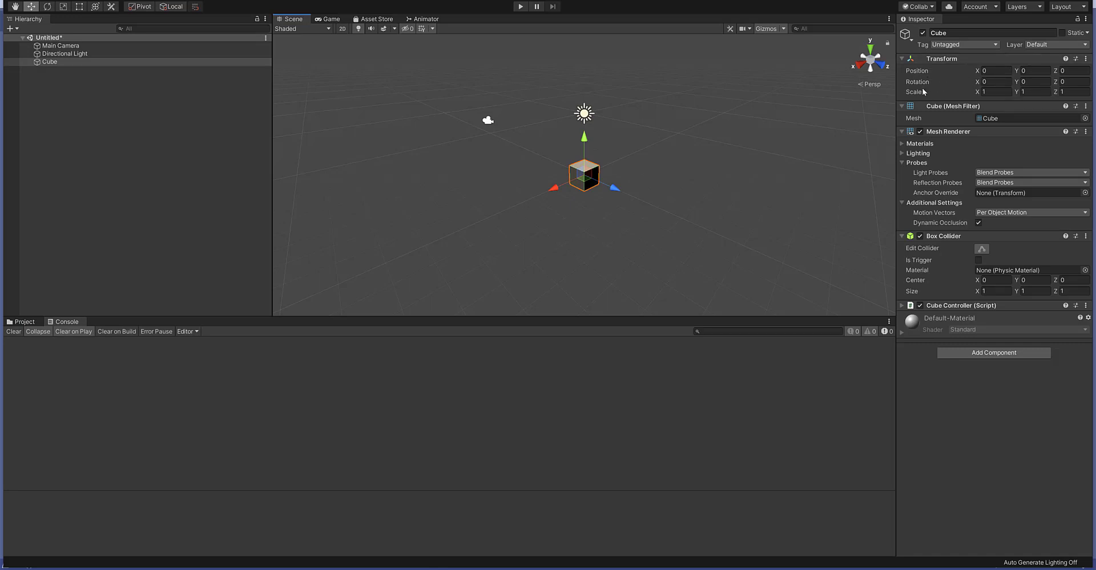
mouse_move(915, 92)
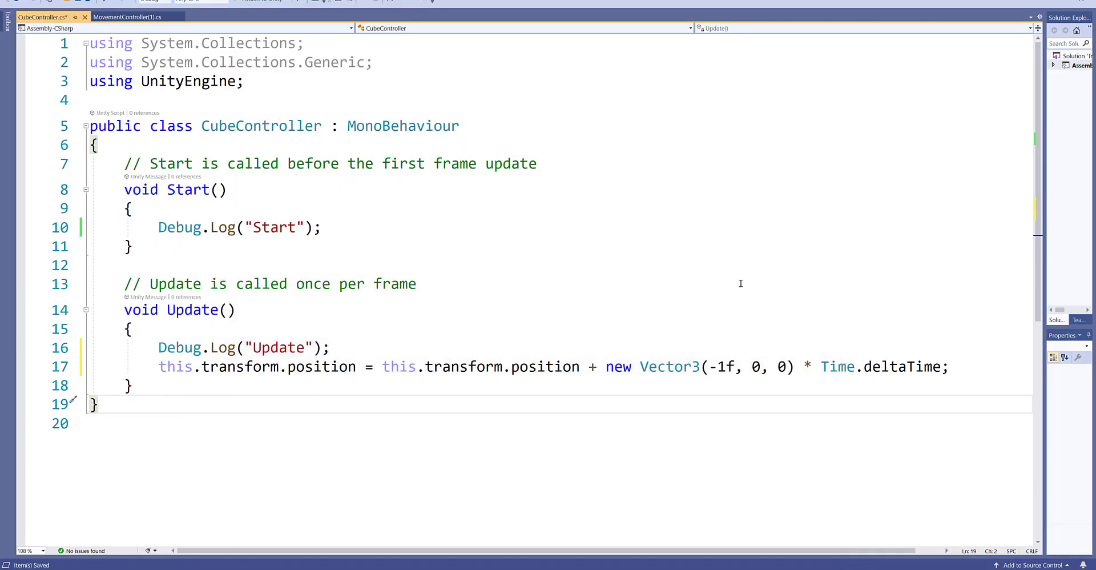
mouse_move(669, 366)
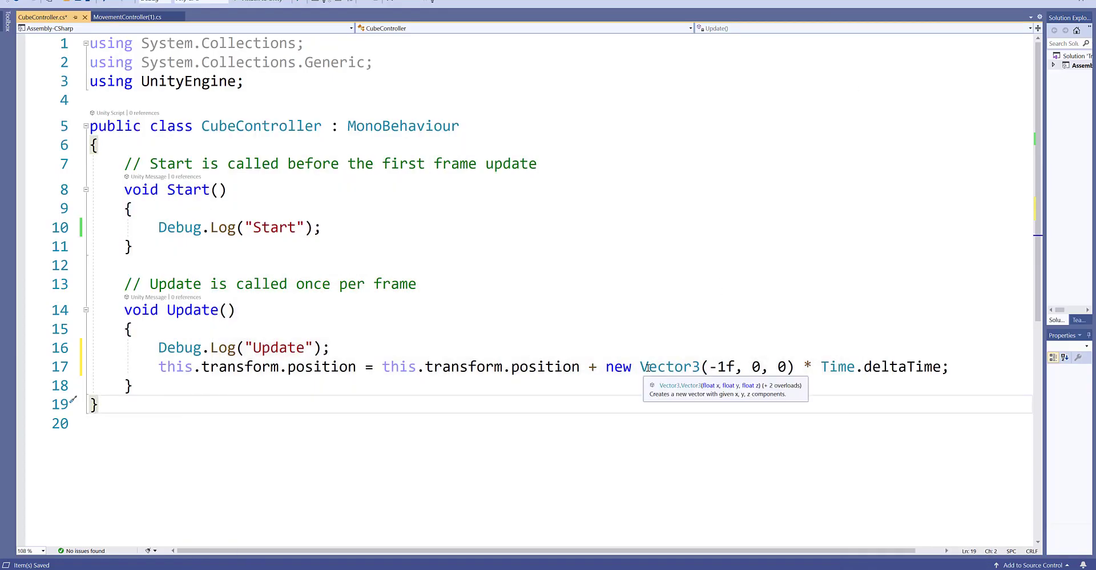
Step: Highlight Vector3 in the leftward-movement line before saving CubeController.cs
double_click(670, 366)
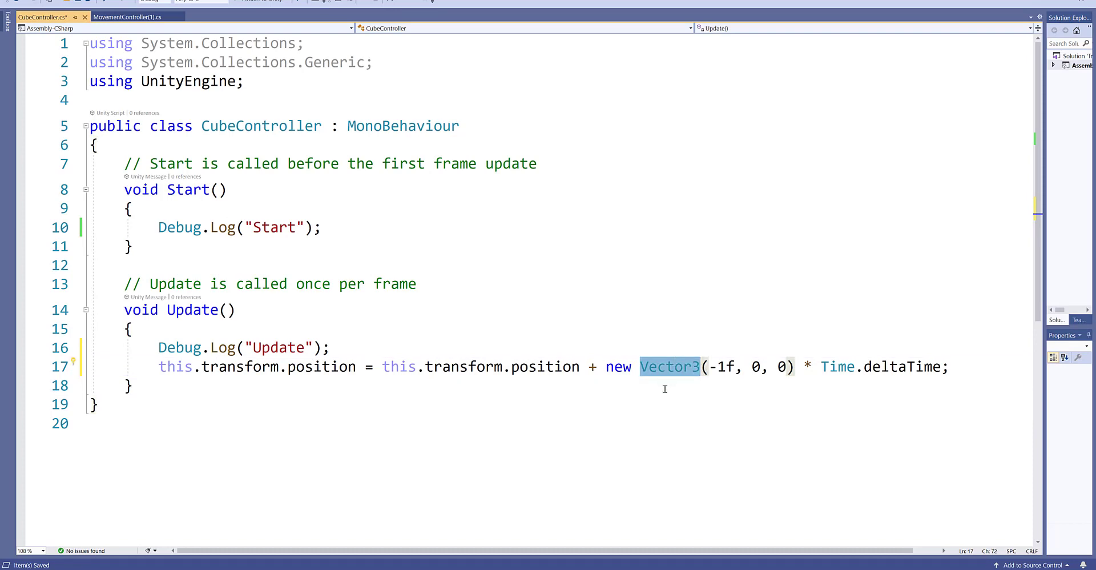
mouse_move(674, 406)
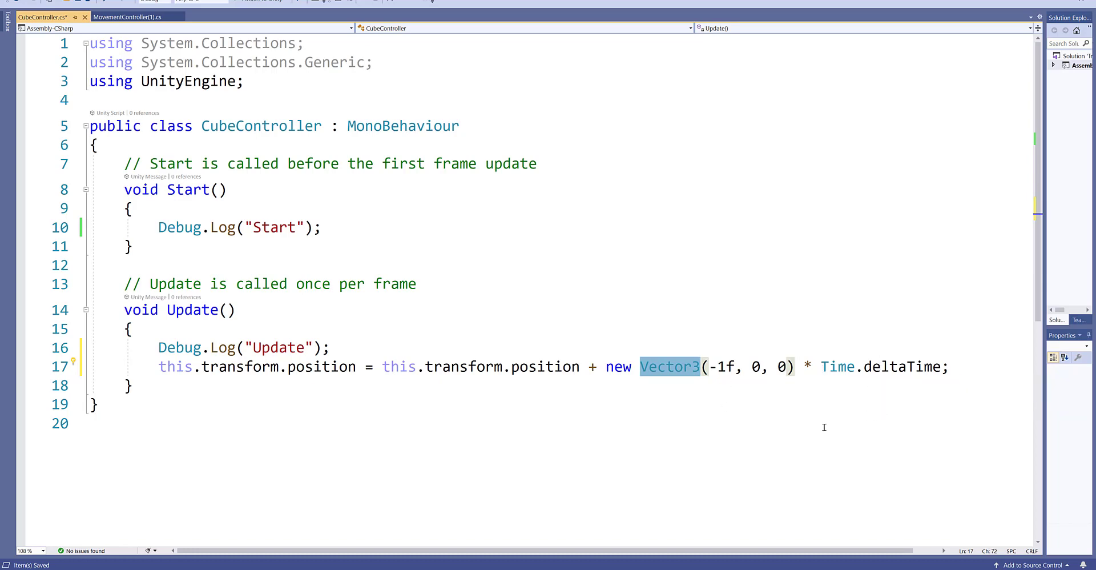
mouse_move(846, 402)
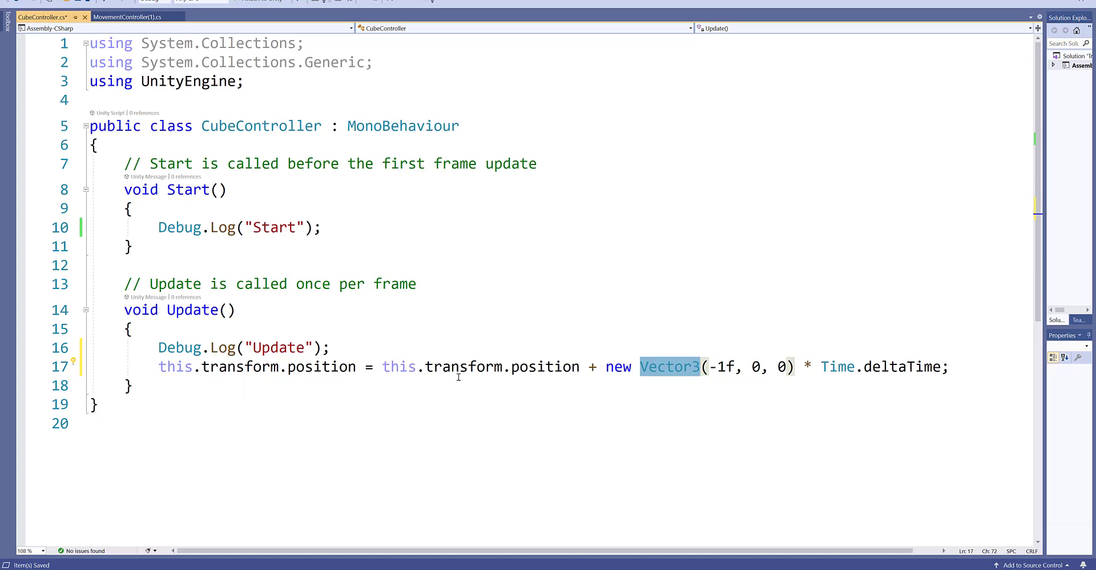
mouse_move(813, 466)
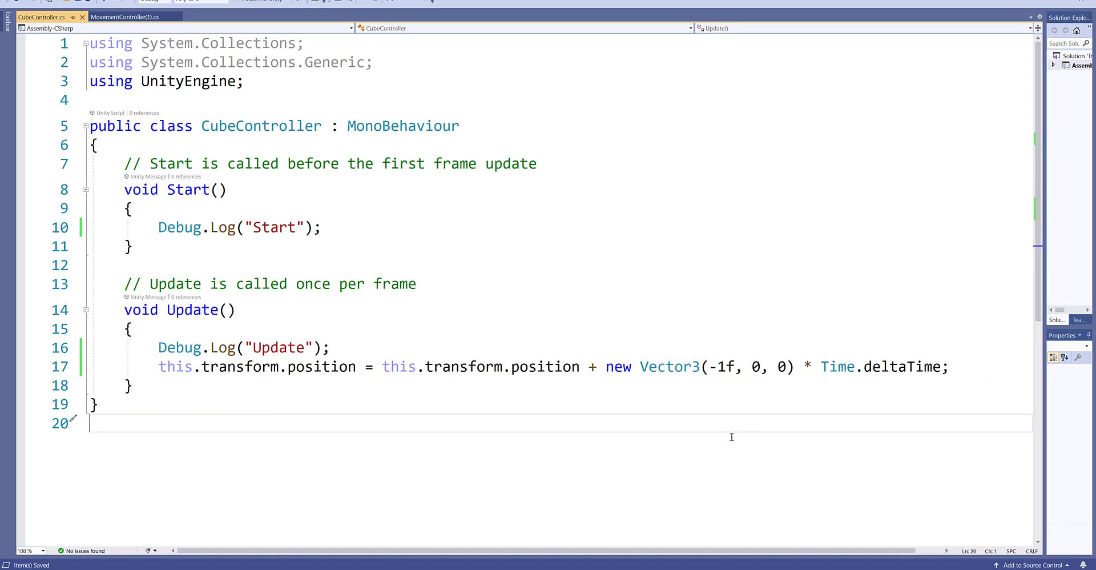
mouse_move(440, 515)
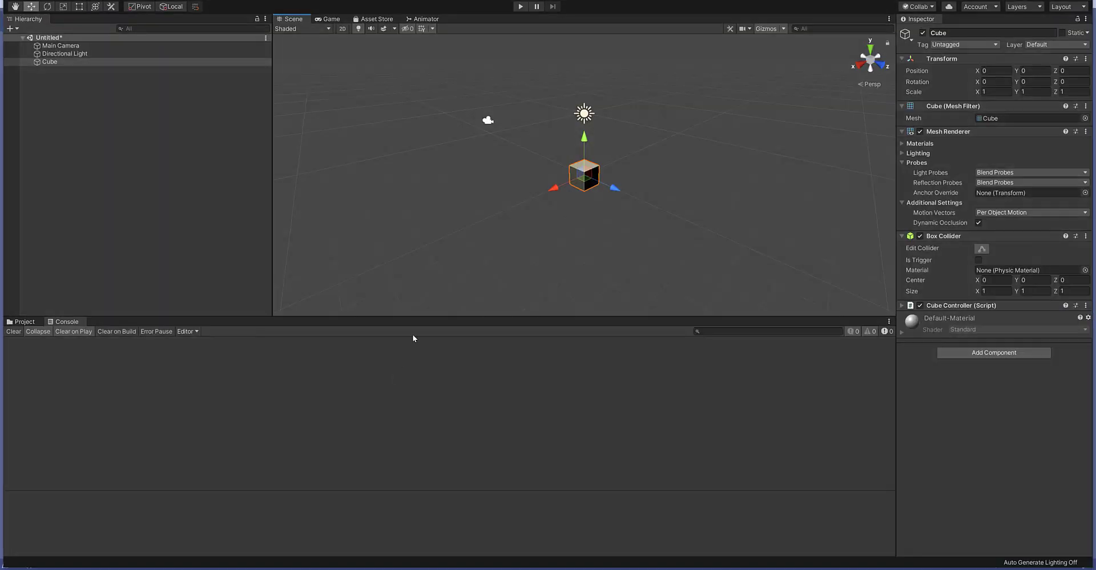
mouse_move(521, 6)
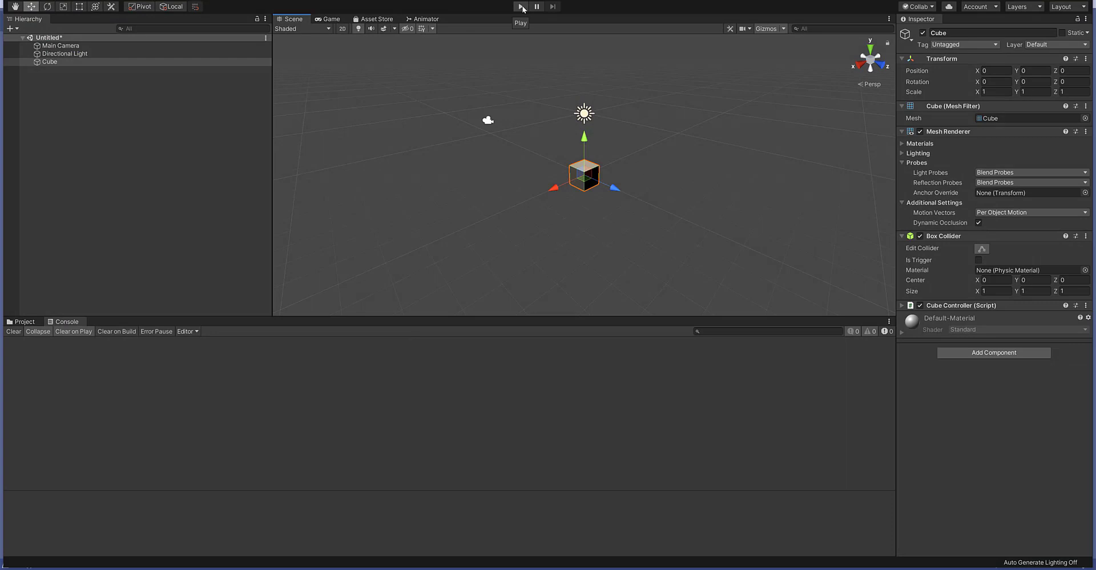
Step: Play the scene so the cube moves left with Start/Update logging, then stop playback
left_click(521, 7)
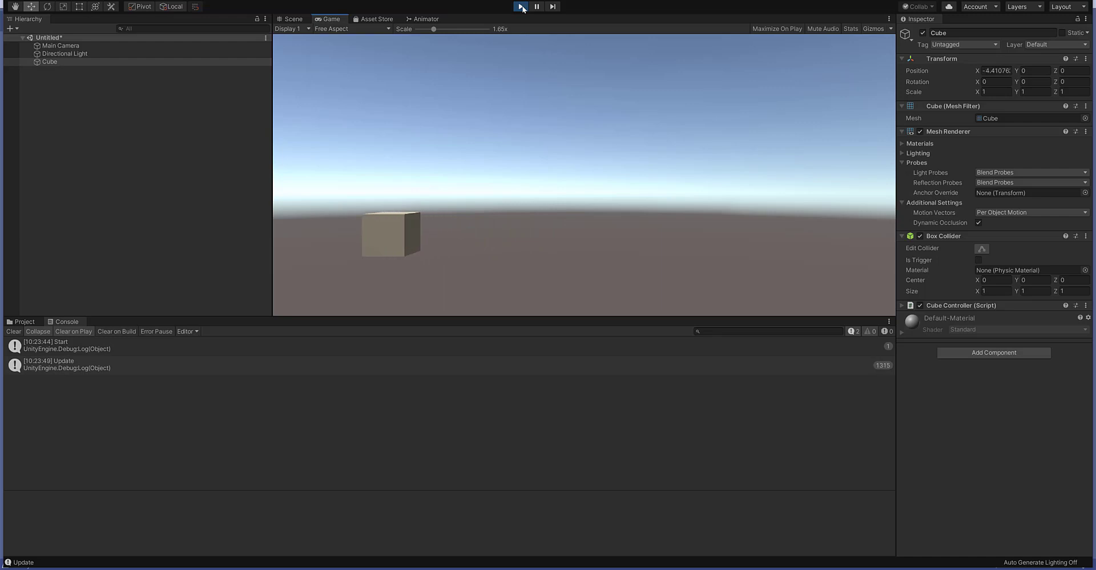
left_click(293, 18)
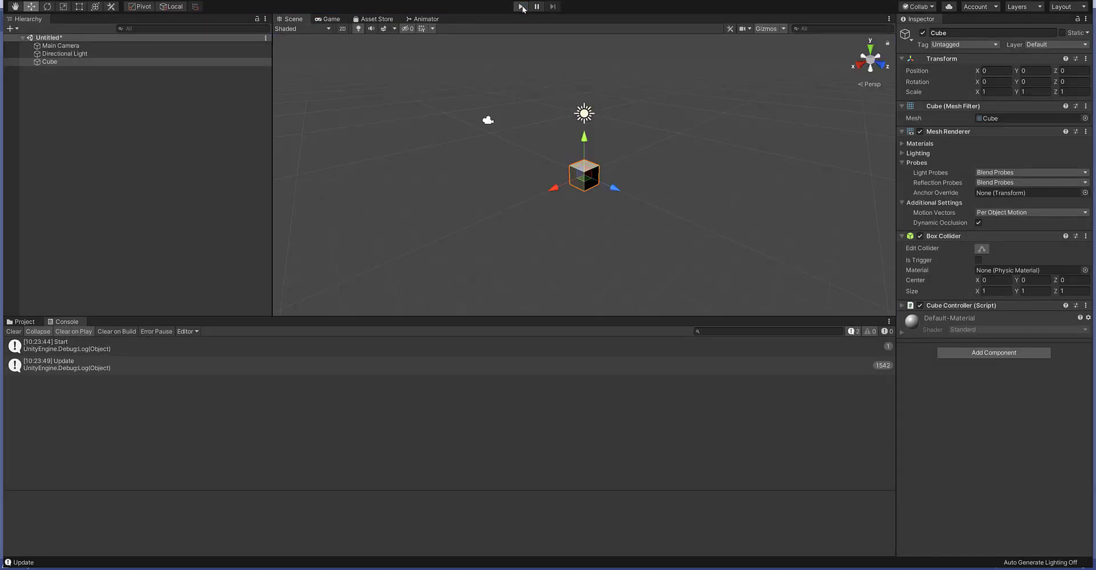
left_click(520, 6)
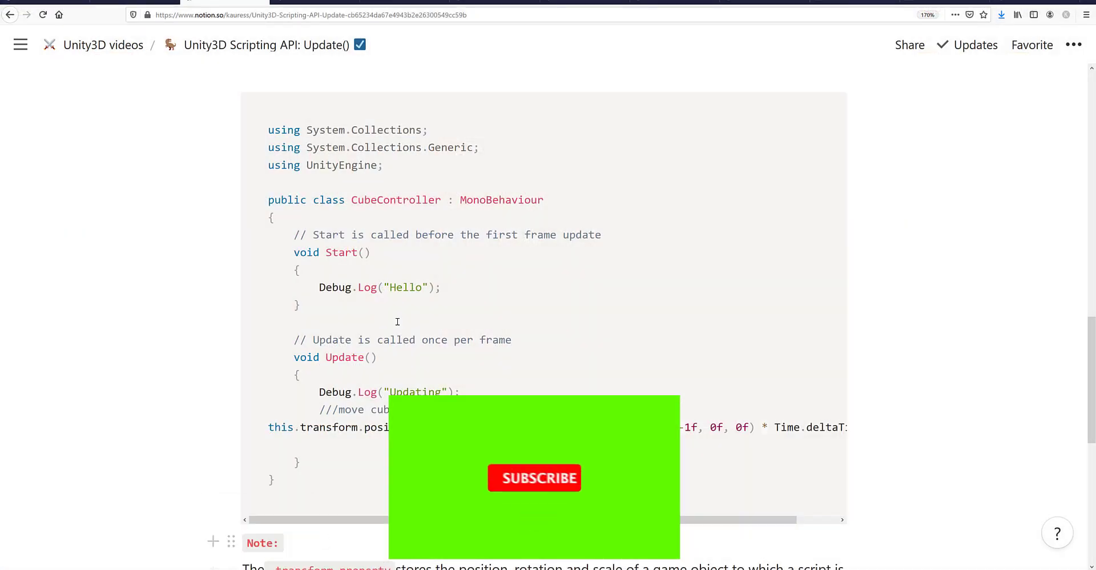
Step: Scroll back up to the page title and header image
scroll("up", 3)
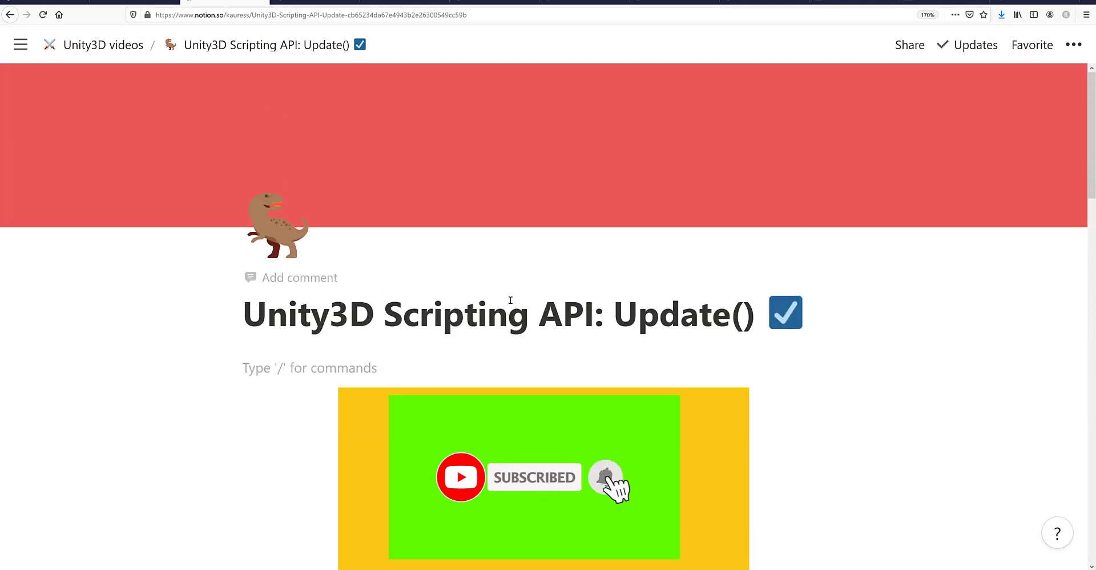